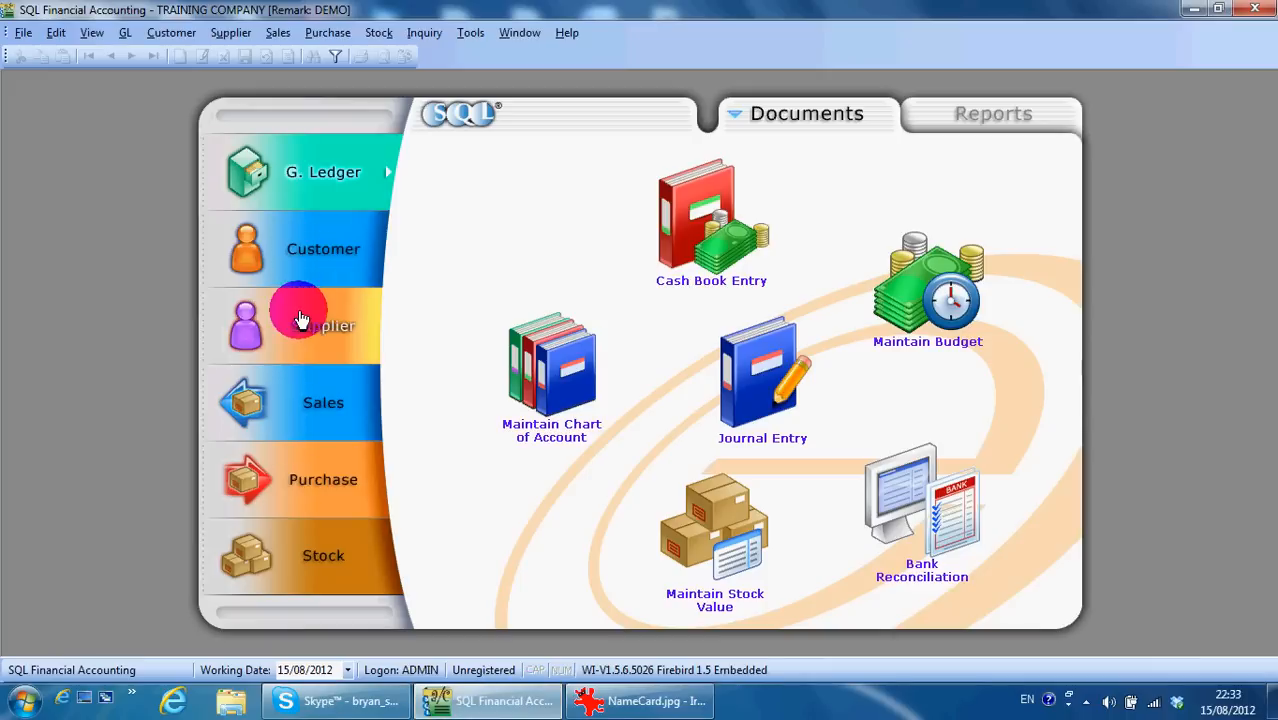
mouse_move(305, 405)
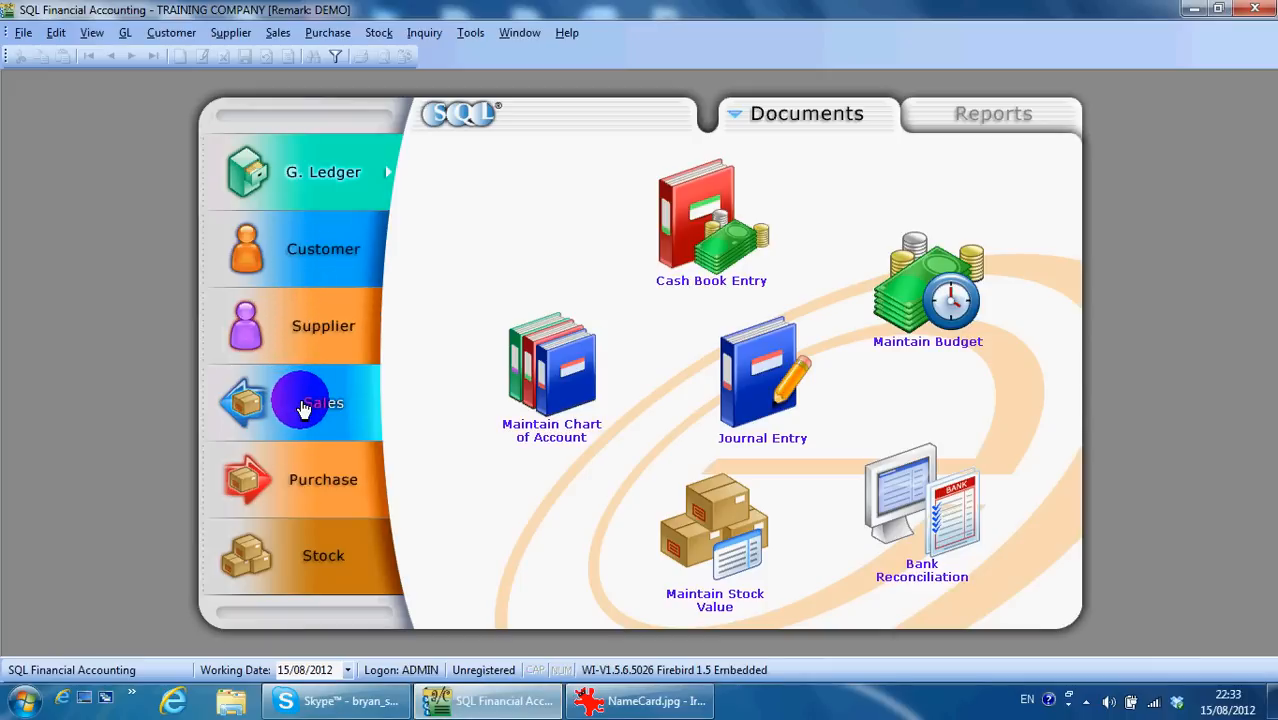
Browse the Sales and Customer panels, then bring up the sales invoice list (12 invoices, 1,344.00)
left_click(310, 403)
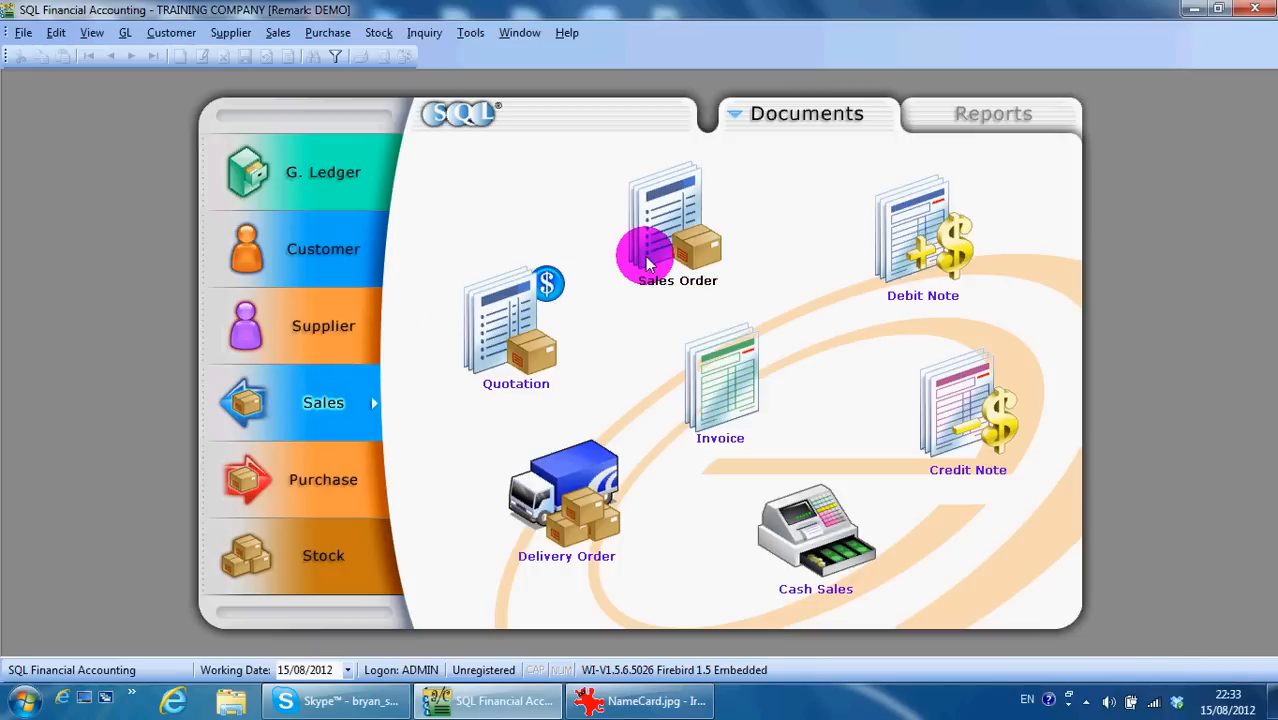
mouse_move(710, 406)
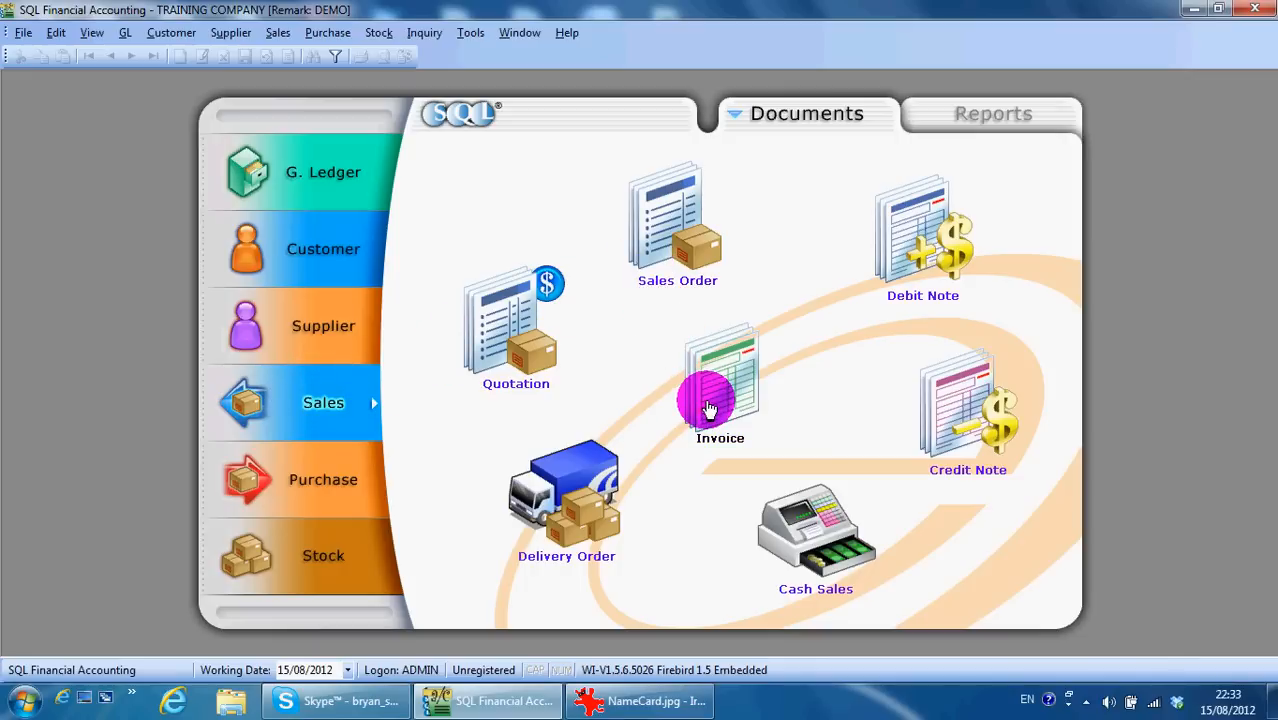
mouse_move(698, 406)
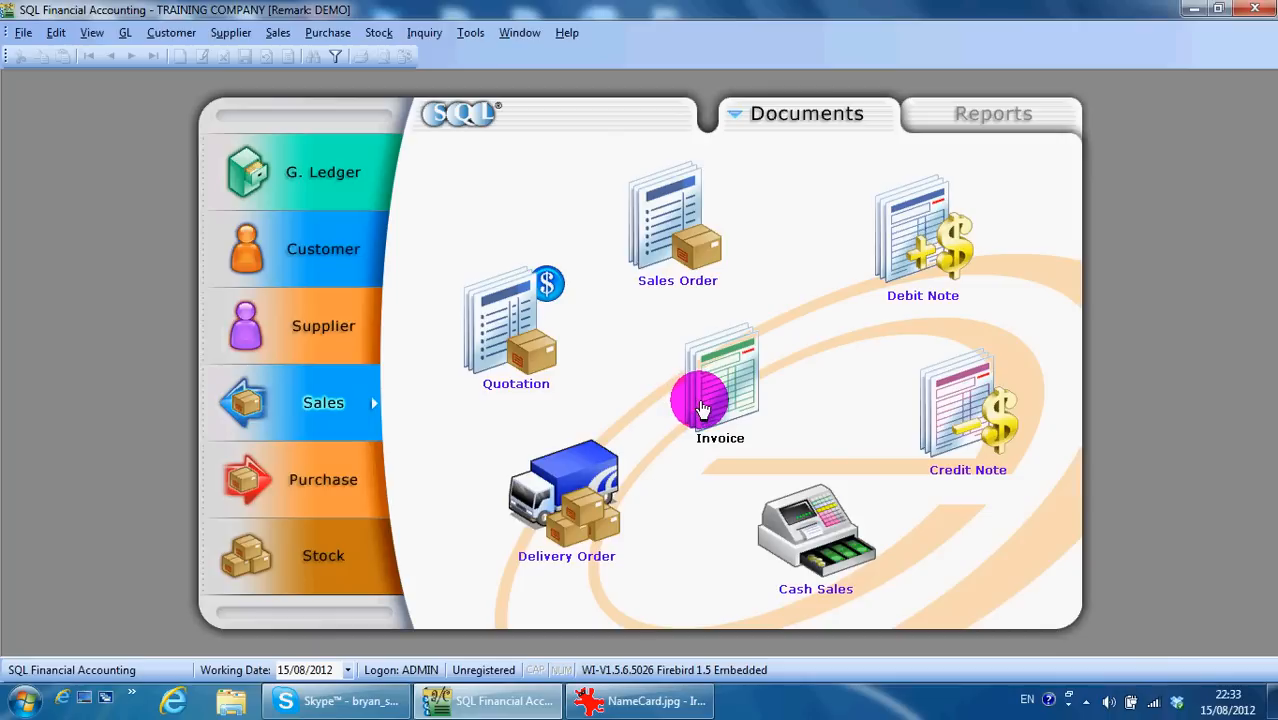
mouse_move(725, 380)
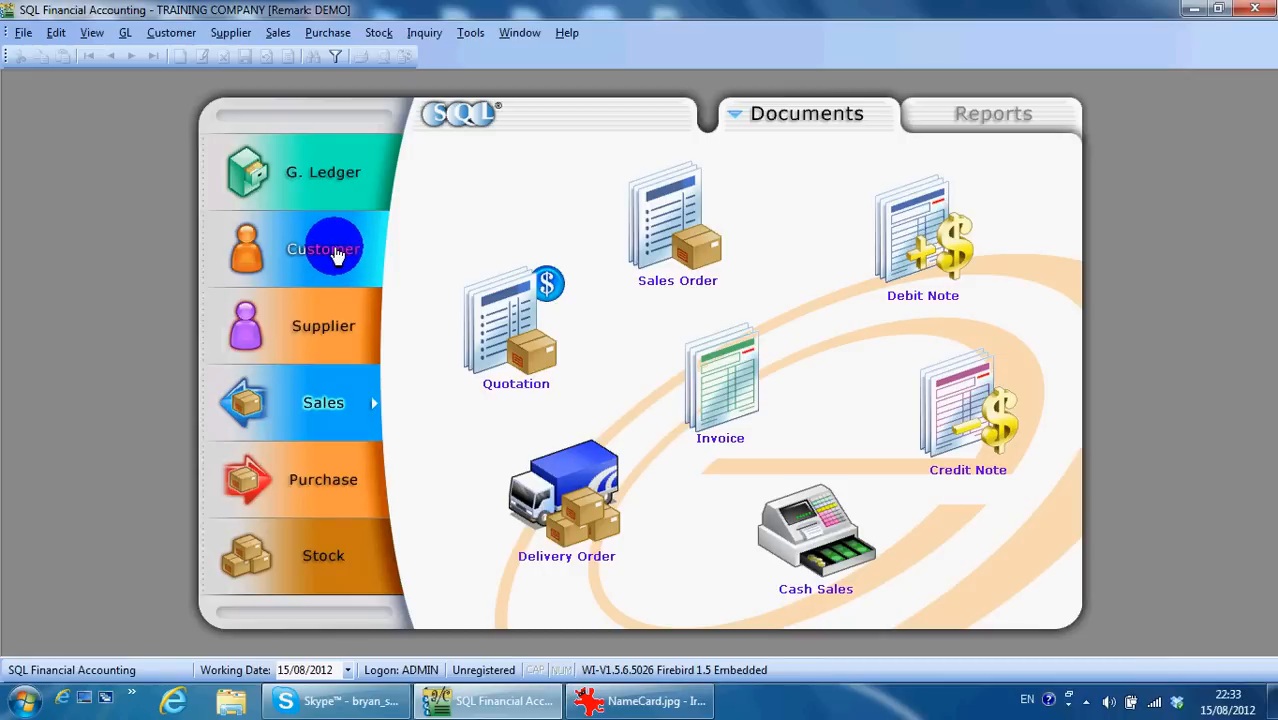
left_click(336, 251)
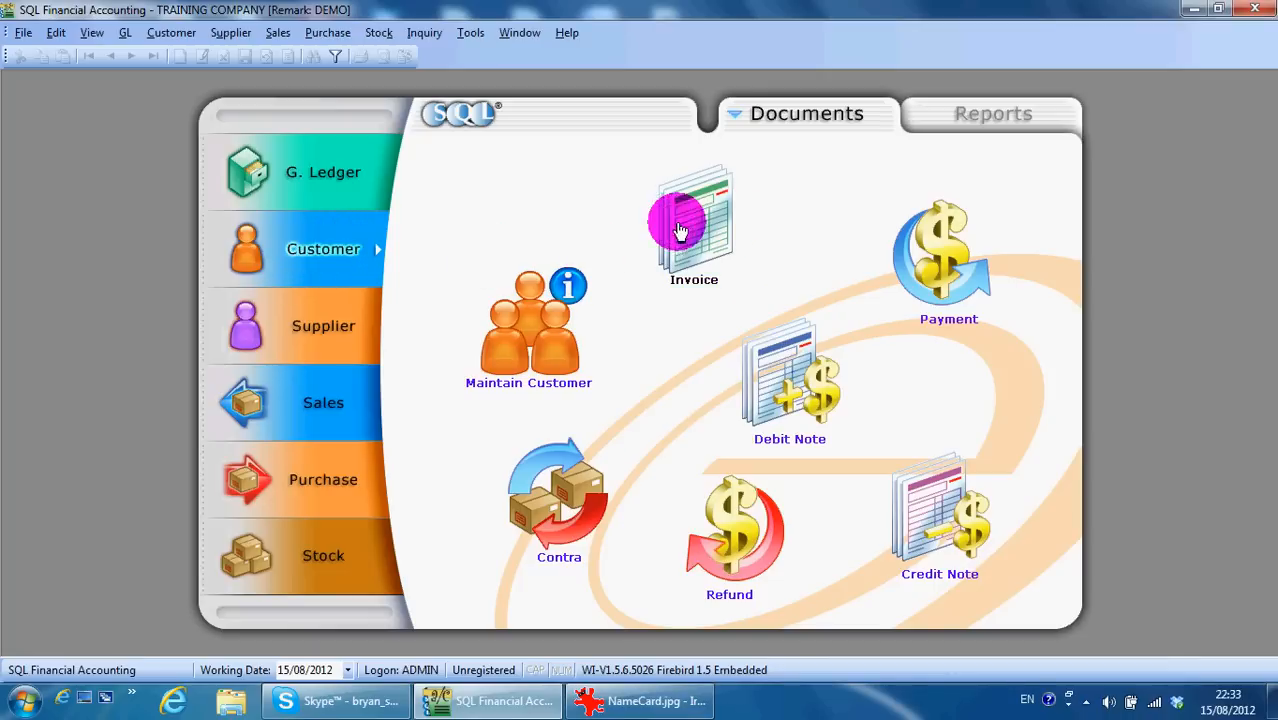
left_click(330, 400)
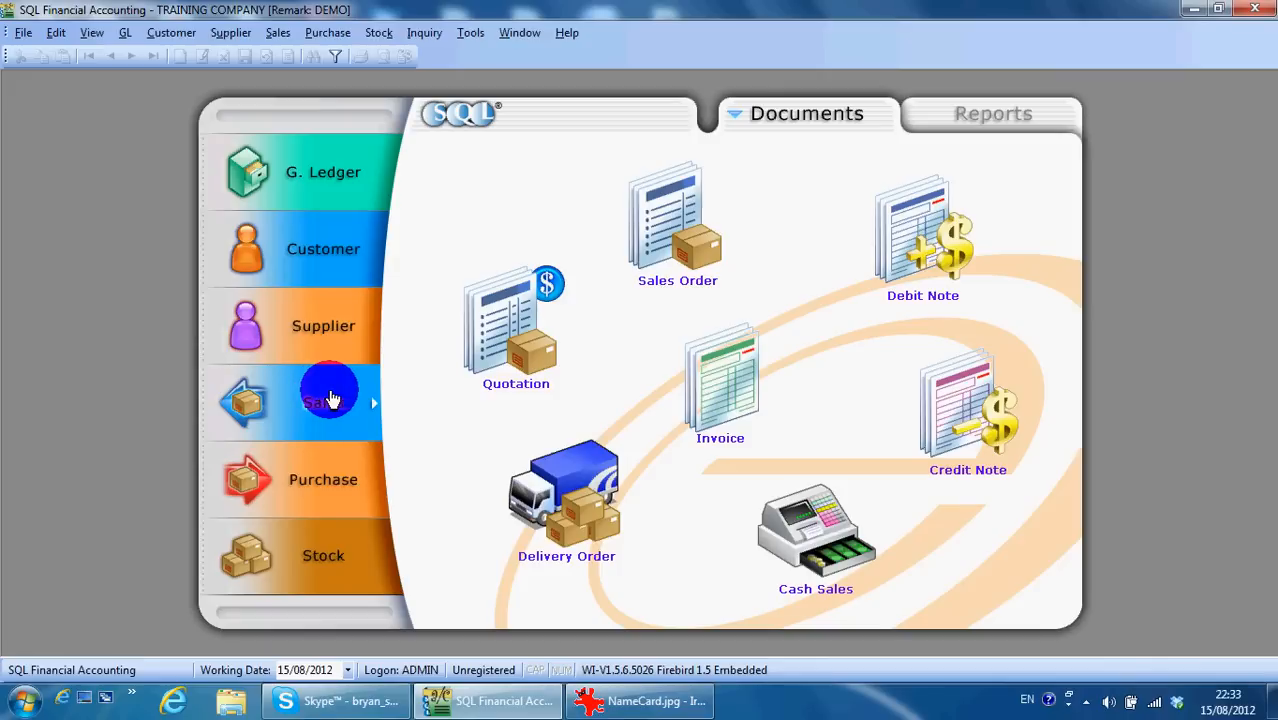
mouse_move(731, 387)
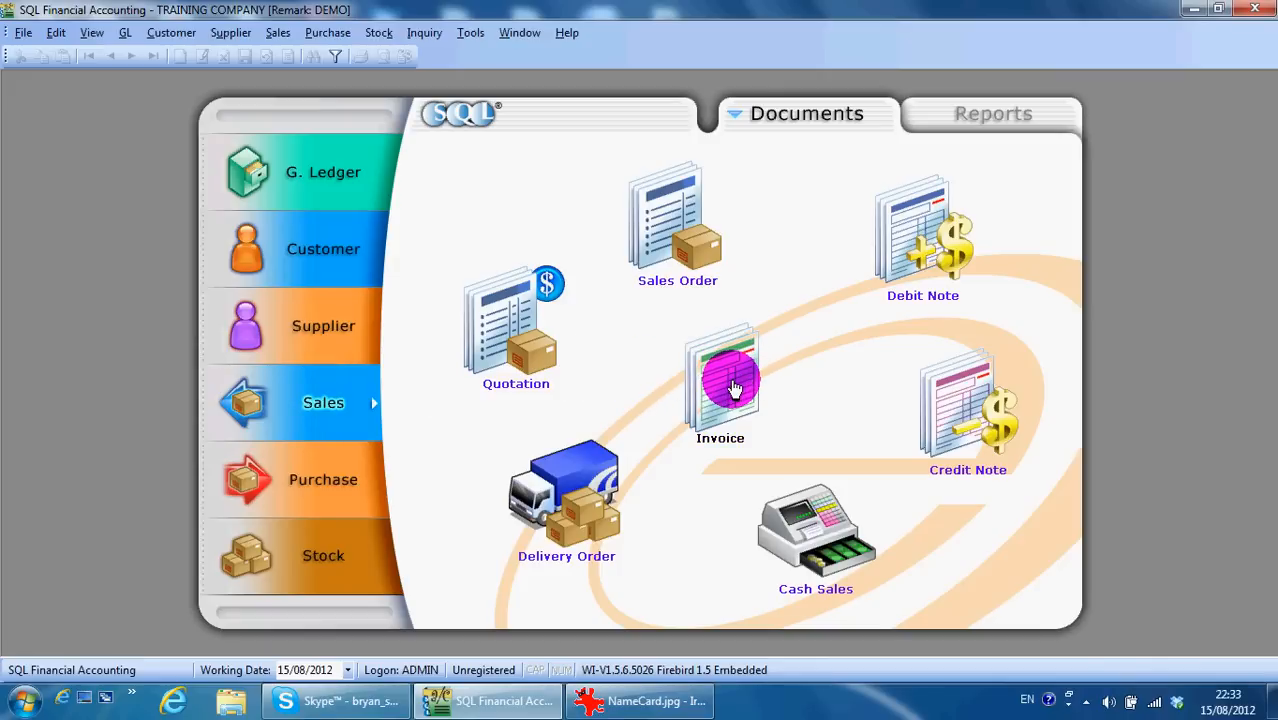
double_click(720, 380)
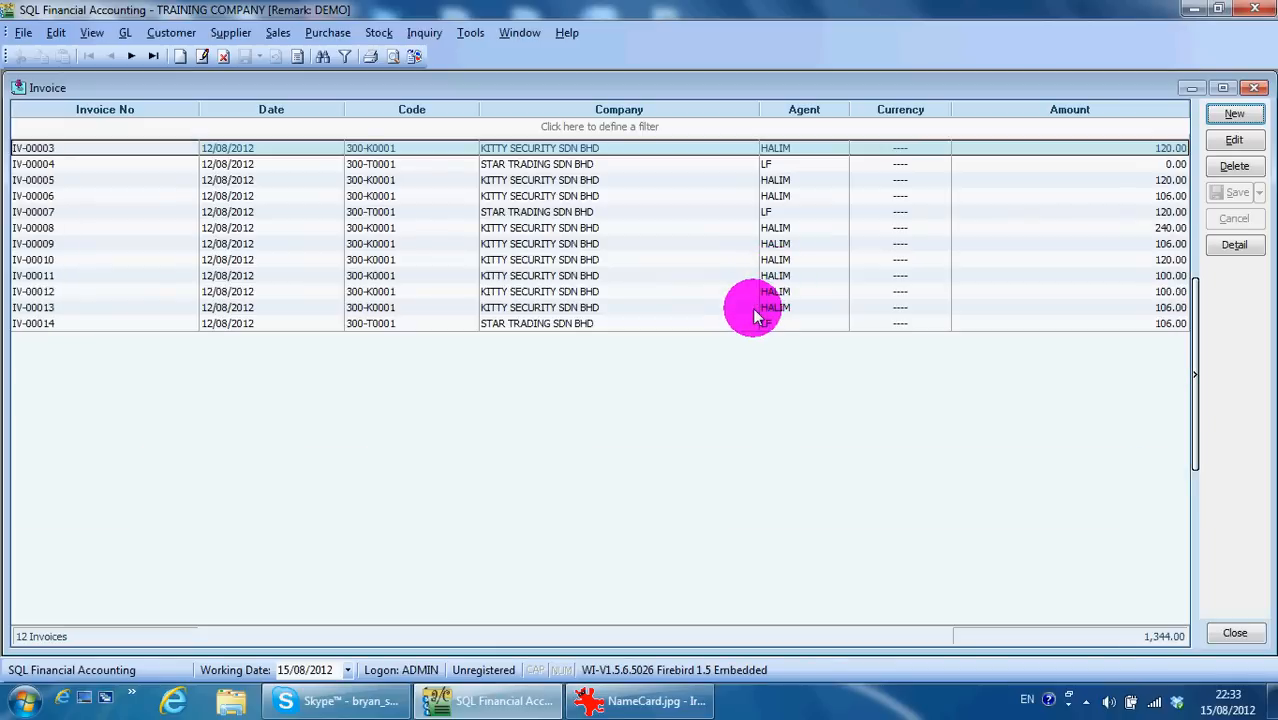
mouse_move(765, 308)
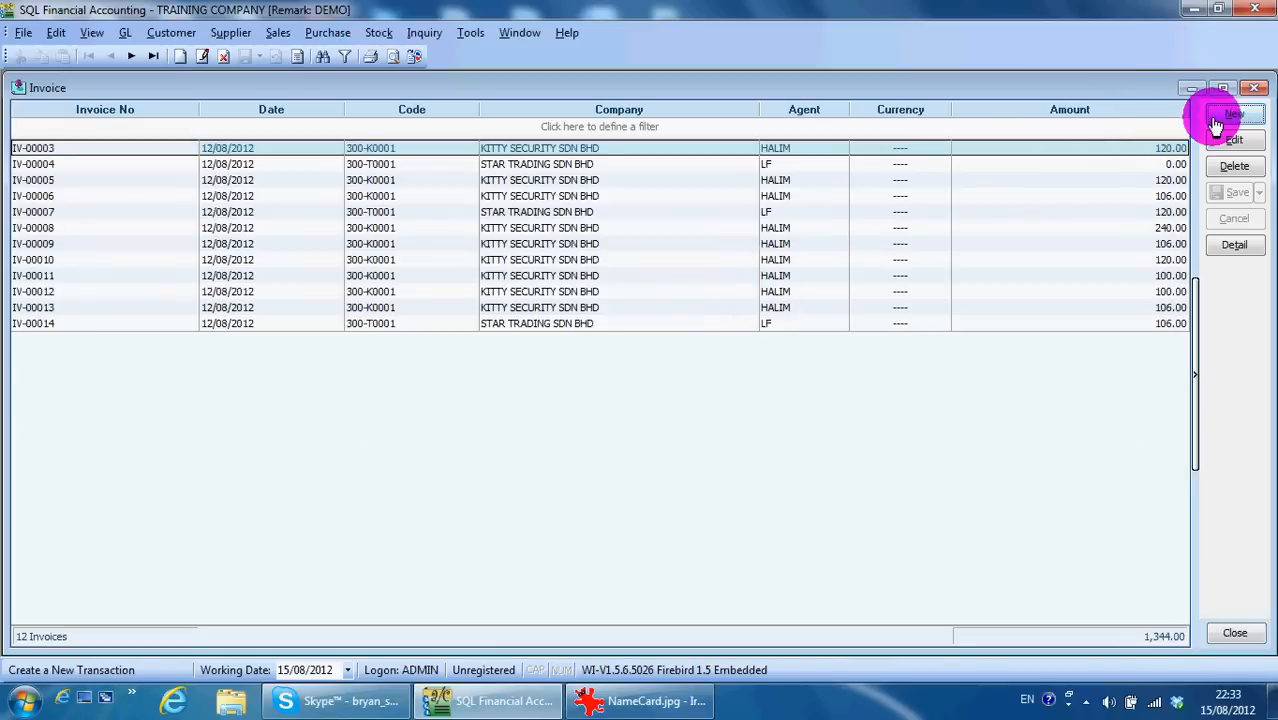
Create invoice IV-00015 for KITTY SECURITY with 5 MAXIS PREPAID-RM120 and 1 DIGI PREPAID-RM100, total 700.00, and save it
left_click(1226, 119)
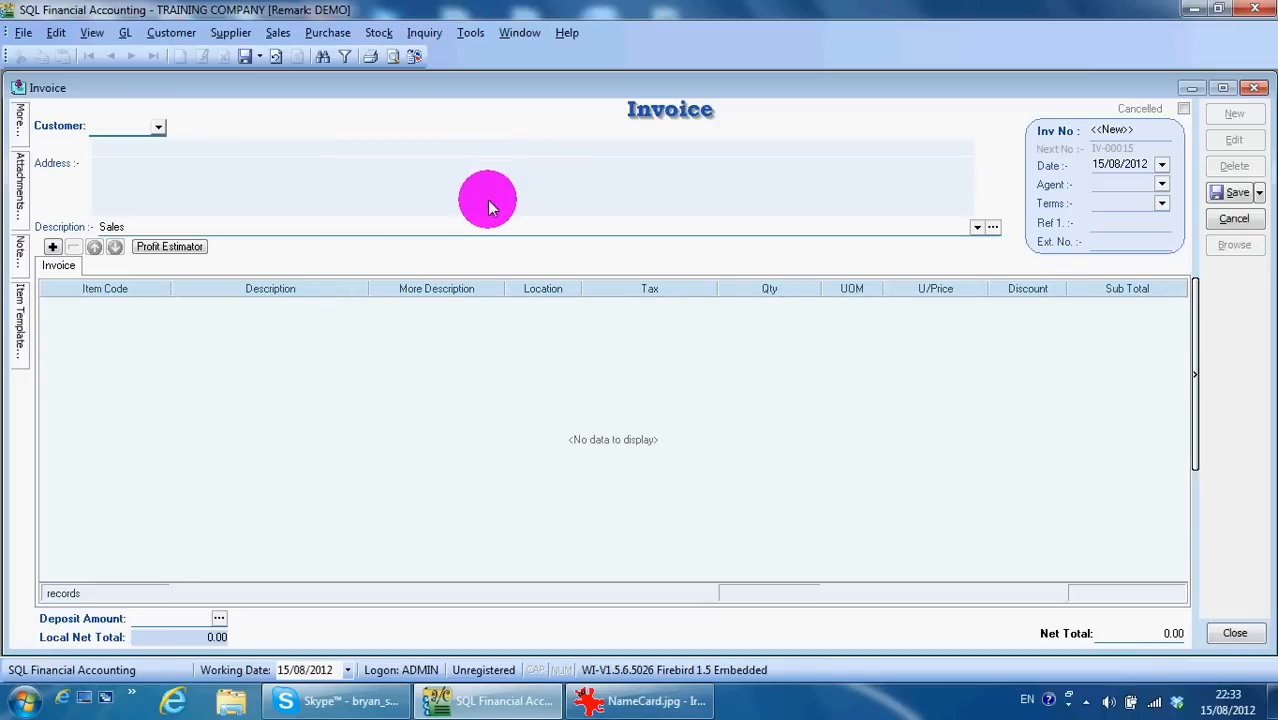
type("KI")
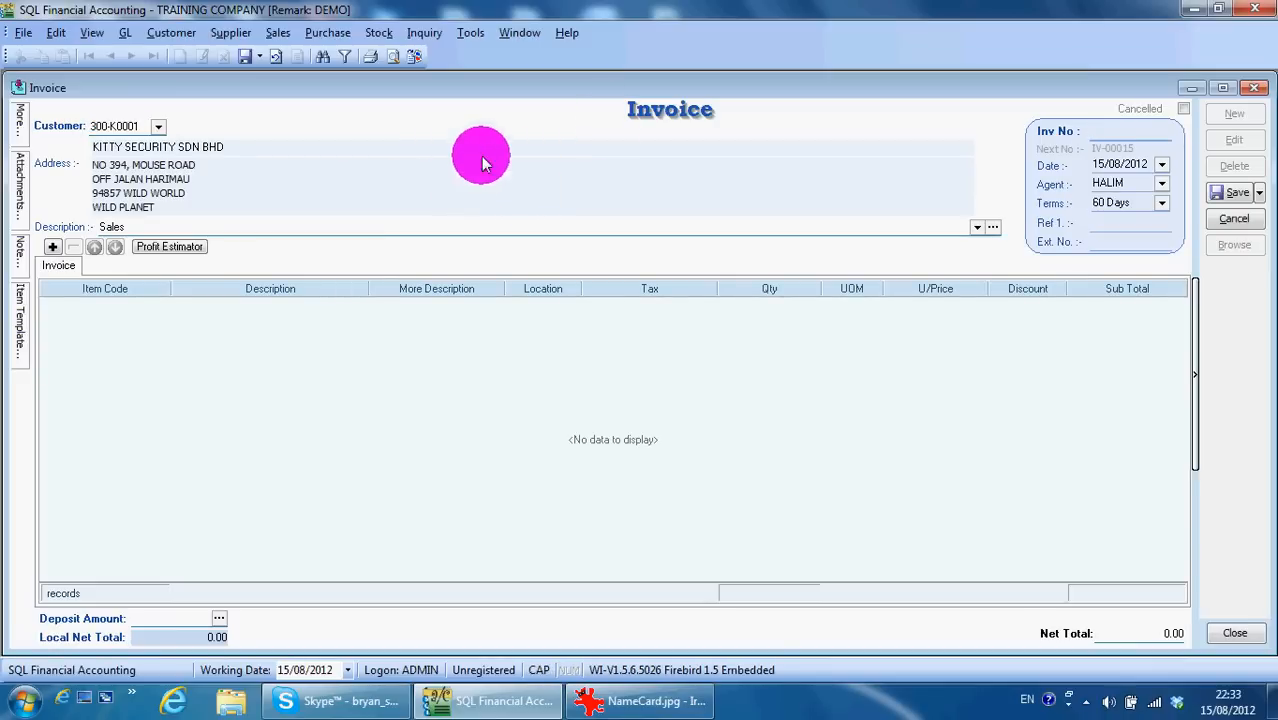
mouse_move(65, 308)
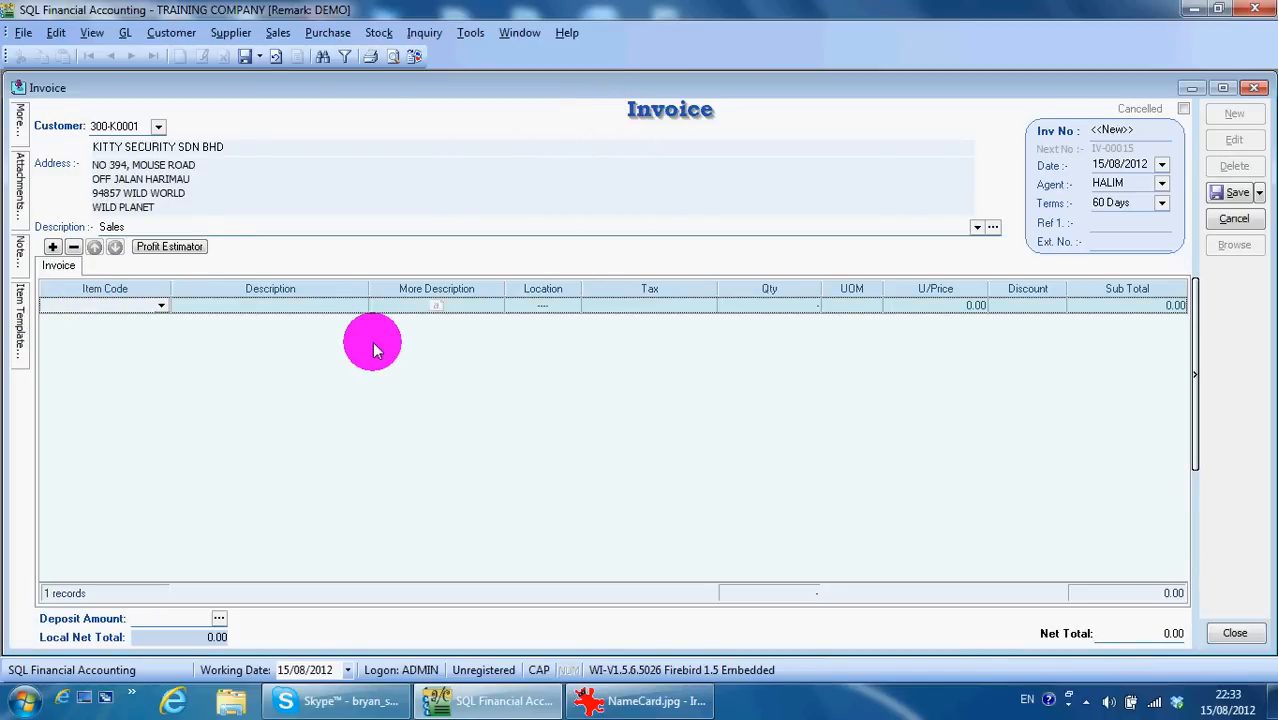
type("MA")
left_click(769, 305)
type("5")
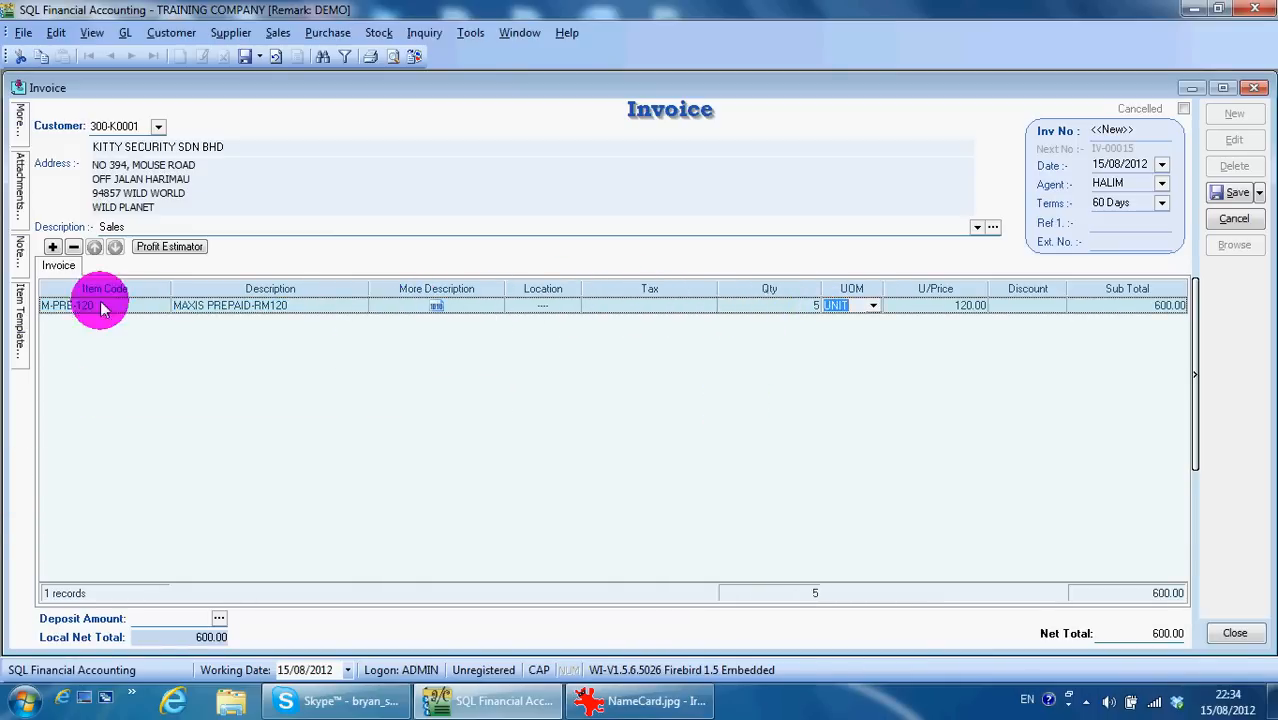
left_click(51, 247)
type("D-PRE-100")
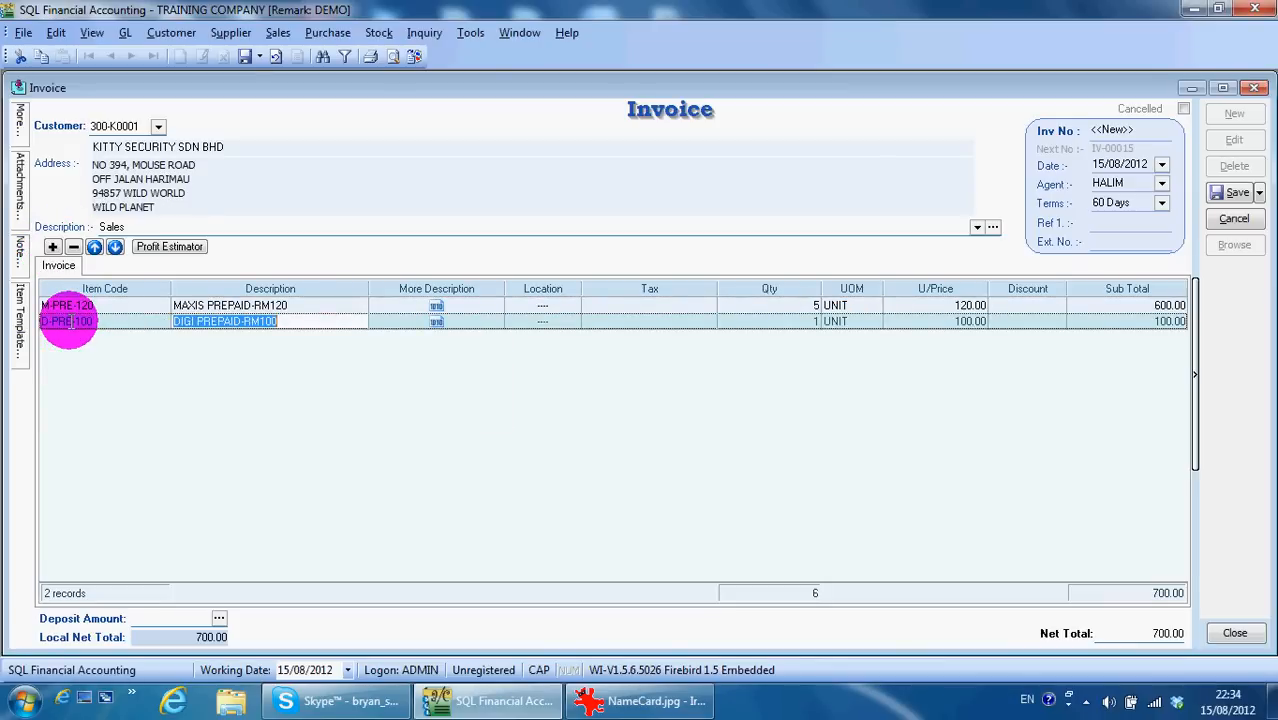
mouse_move(1237, 188)
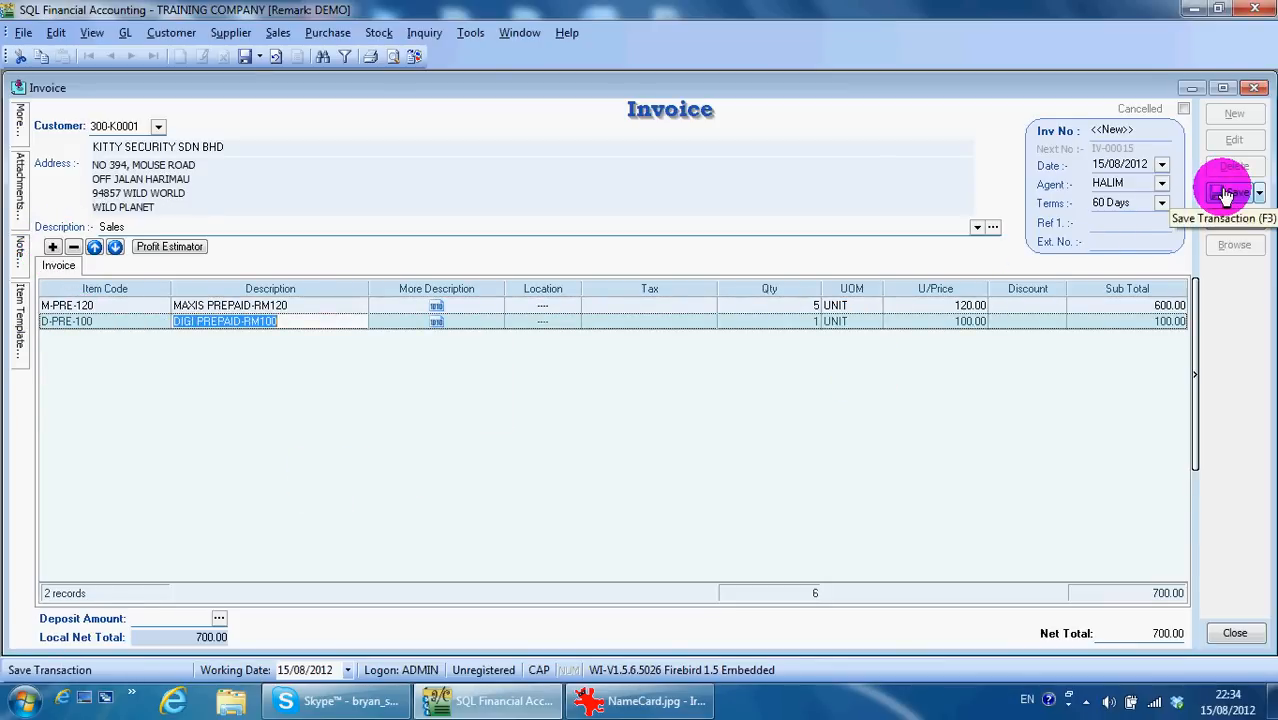
left_click(1221, 192)
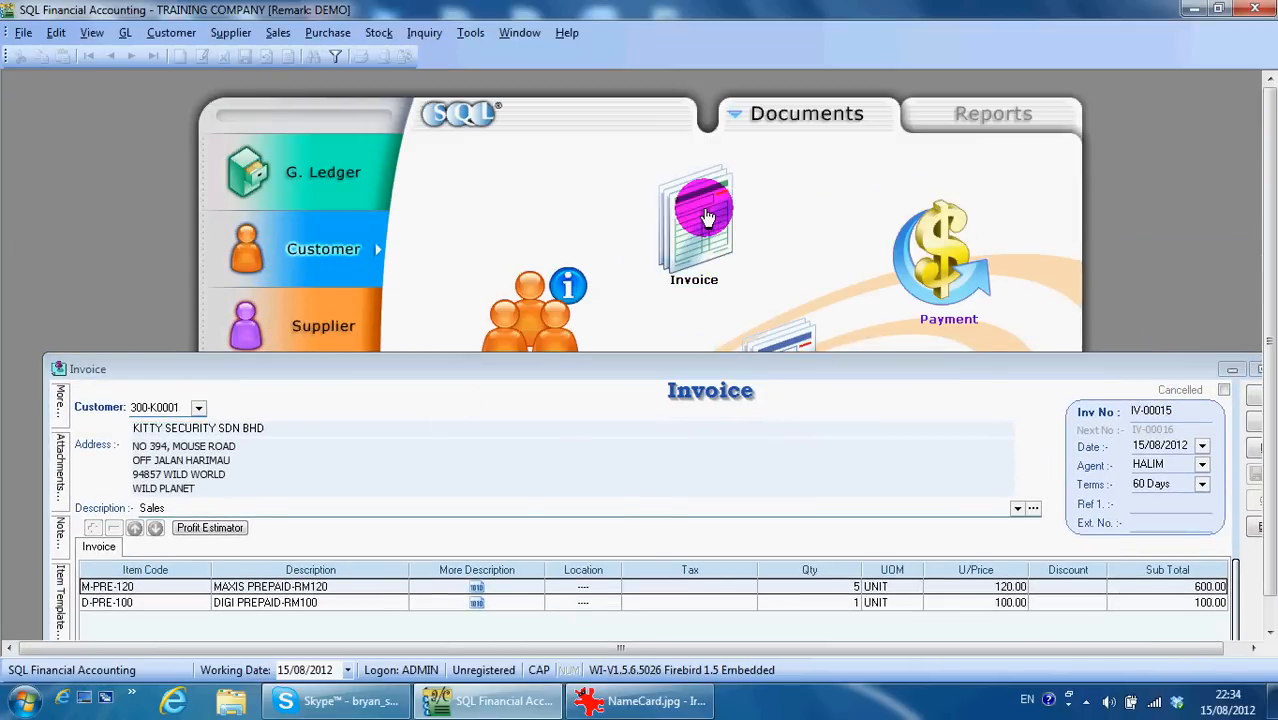
Show Kitty Security's customer invoice entries, two lines totalling 700.00, beside IV-00015
left_click(696, 215)
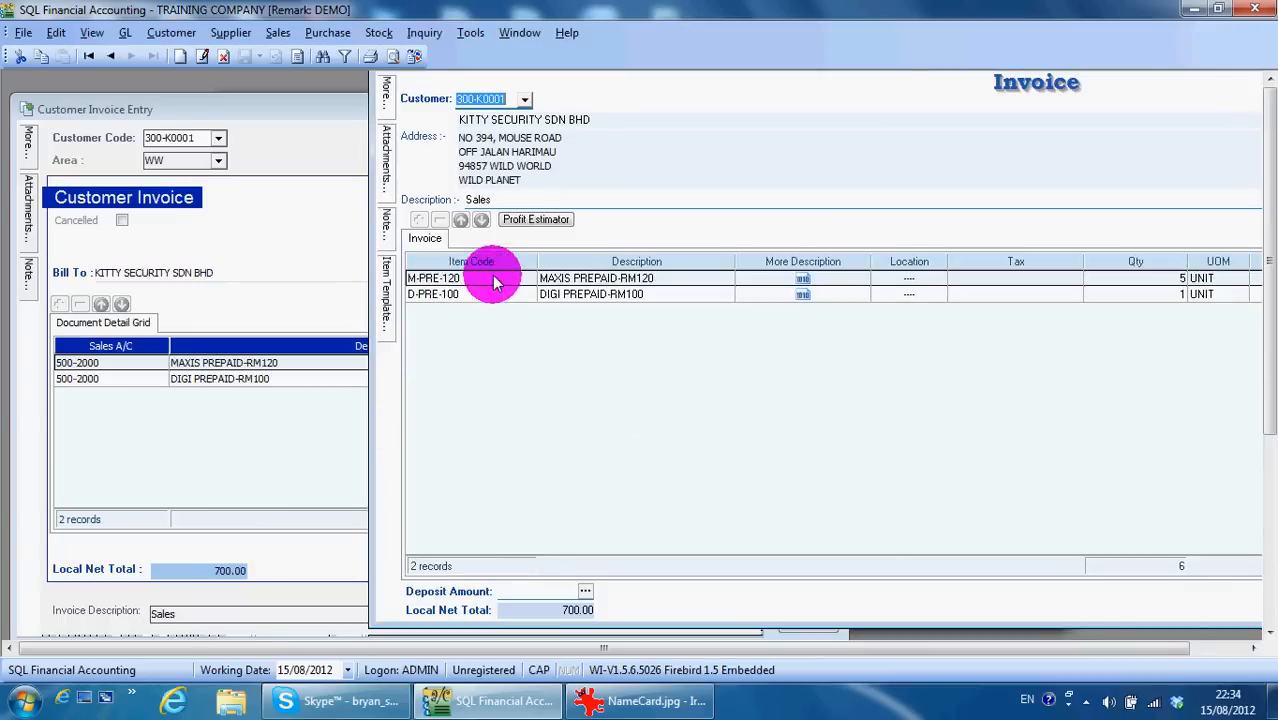
mouse_move(445, 278)
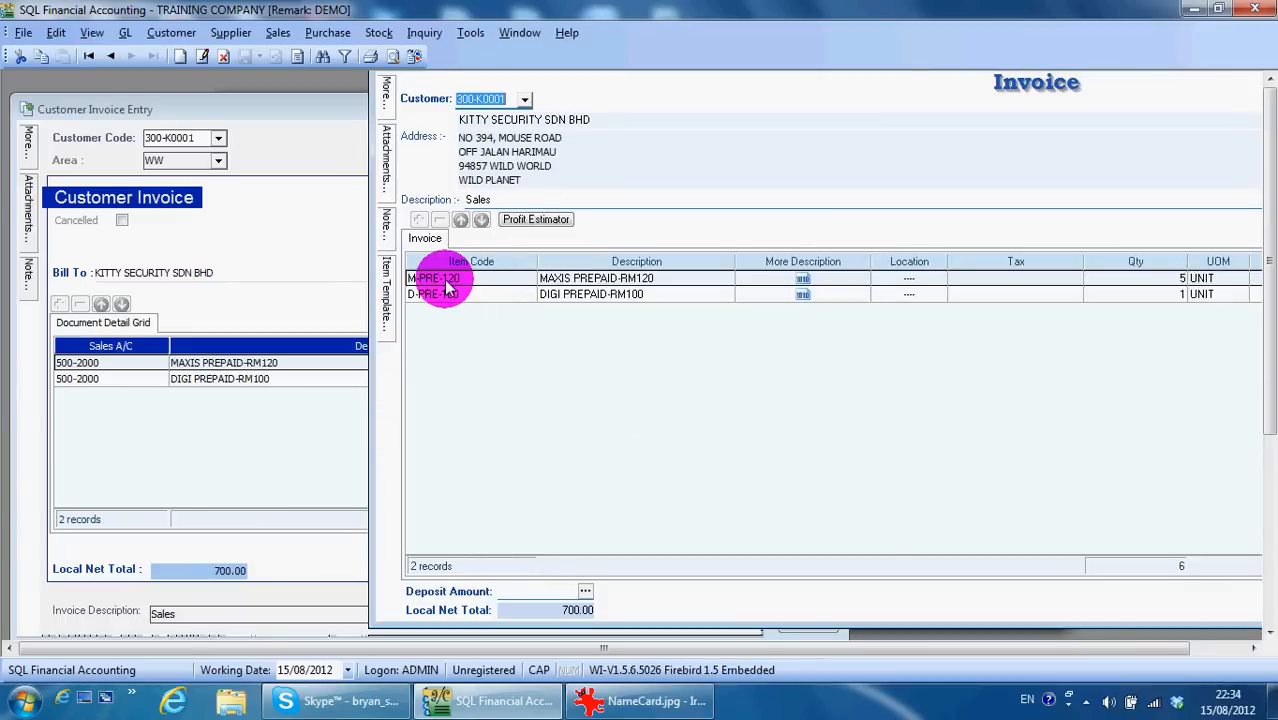
mouse_move(770, 103)
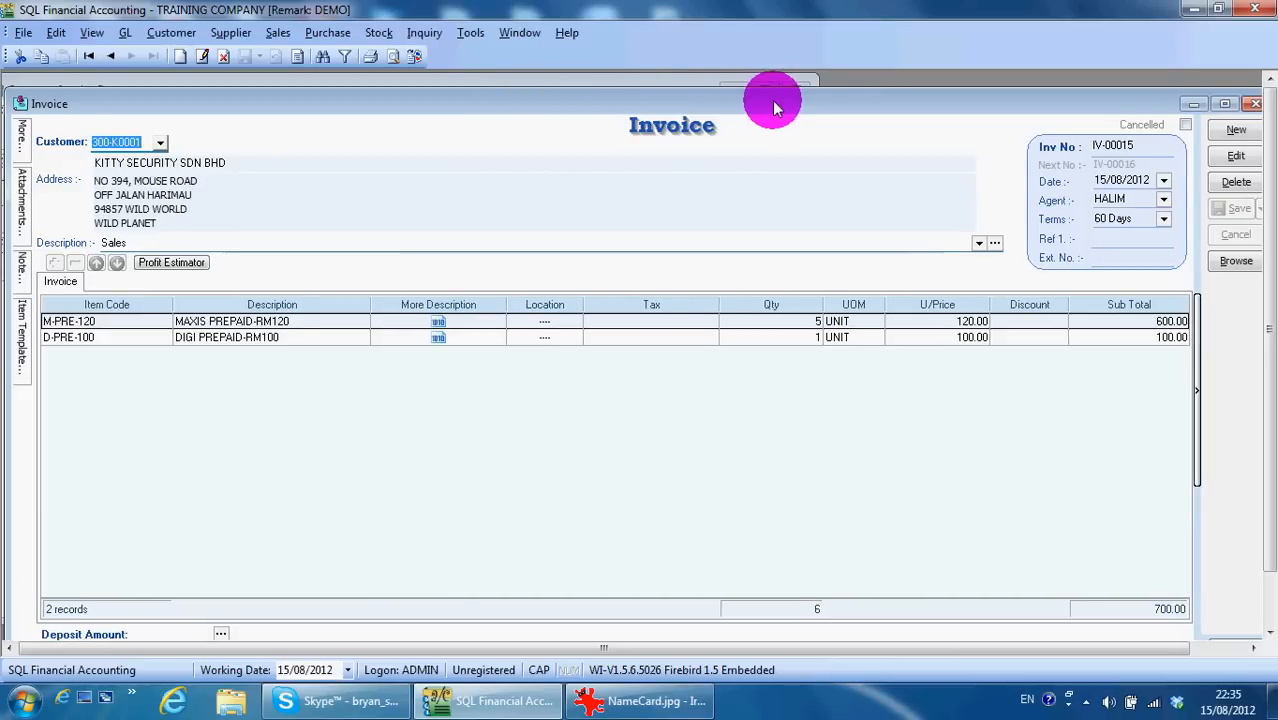
mouse_move(305, 290)
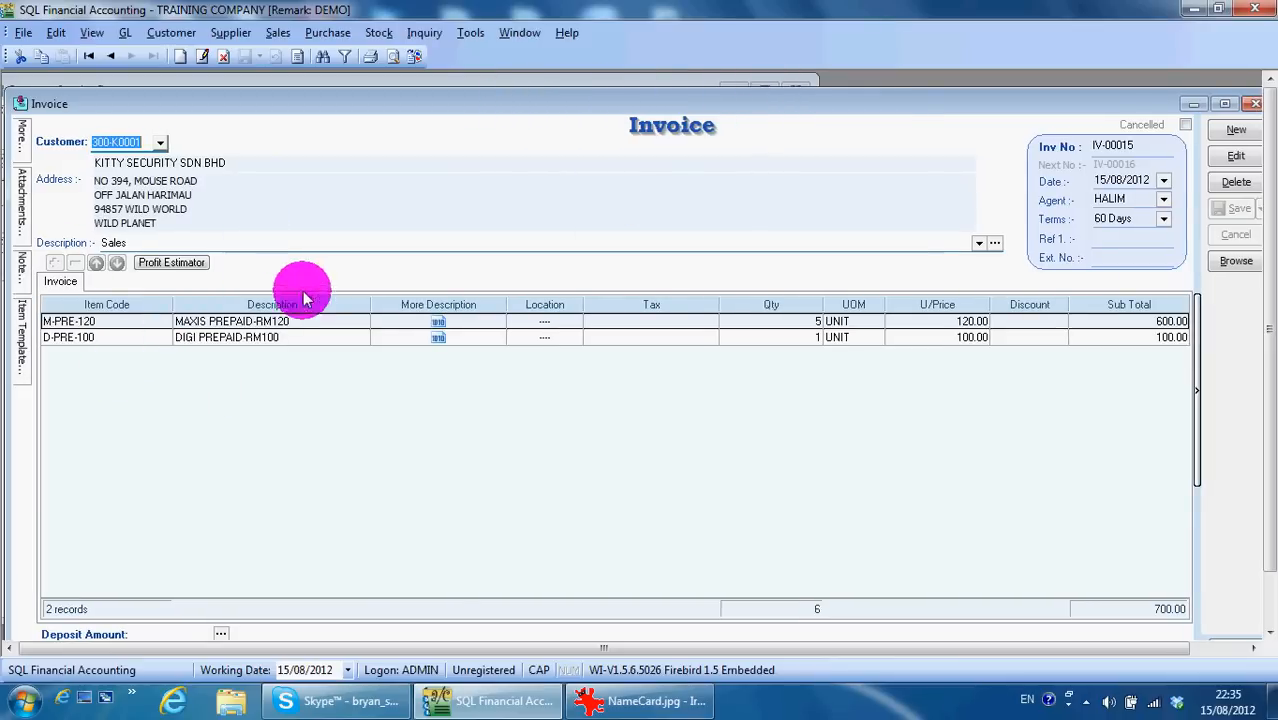
mouse_move(355, 328)
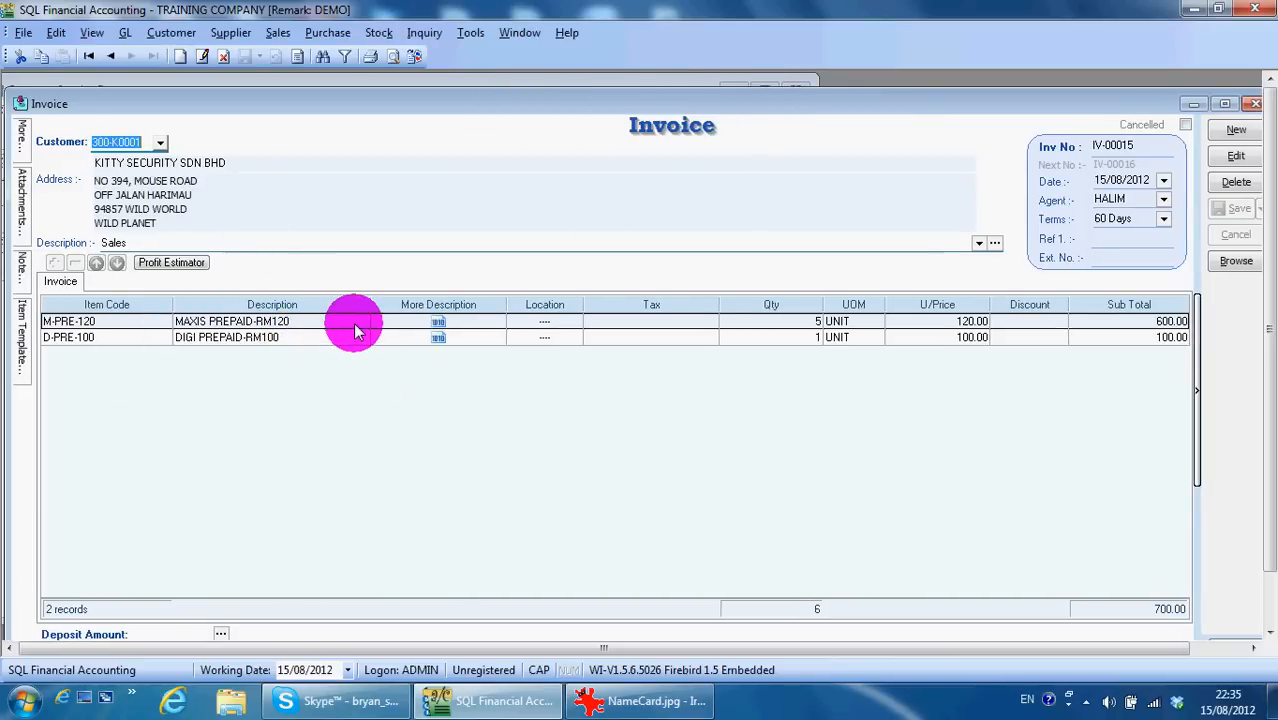
mouse_move(721, 91)
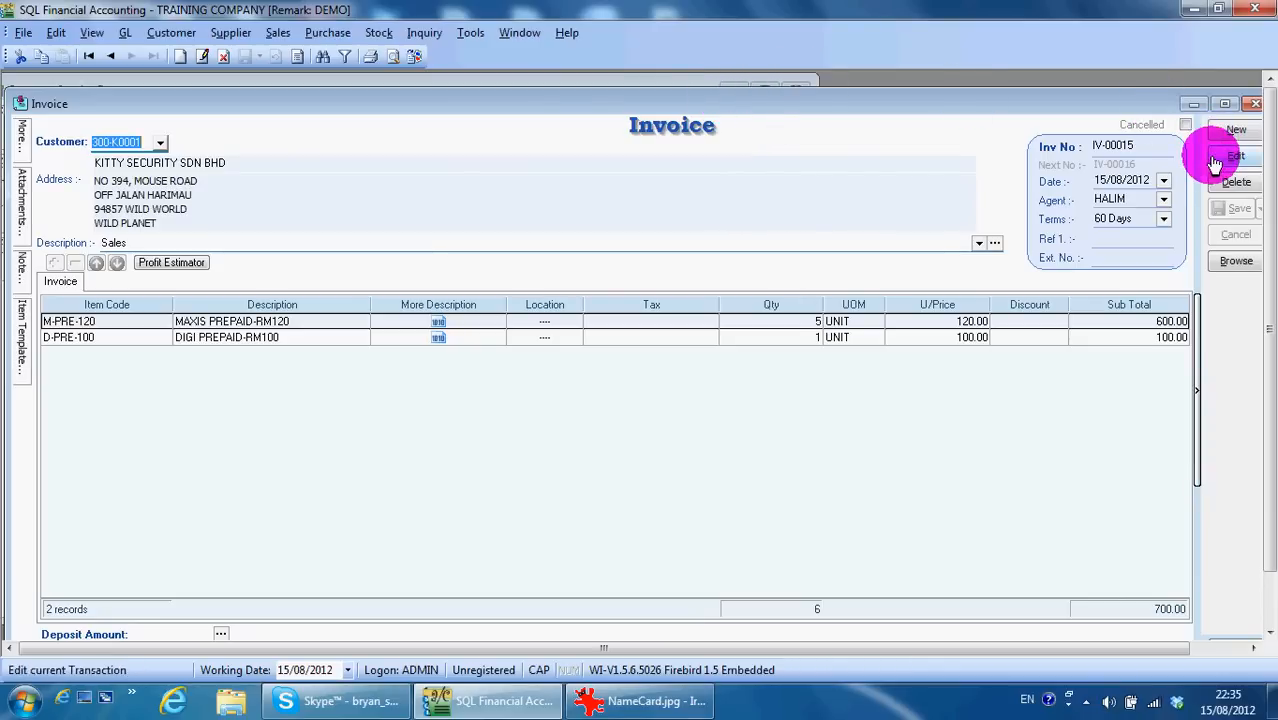
Begin a blank new invoice for KITTY SECURITY after IV-00015
left_click(1239, 129)
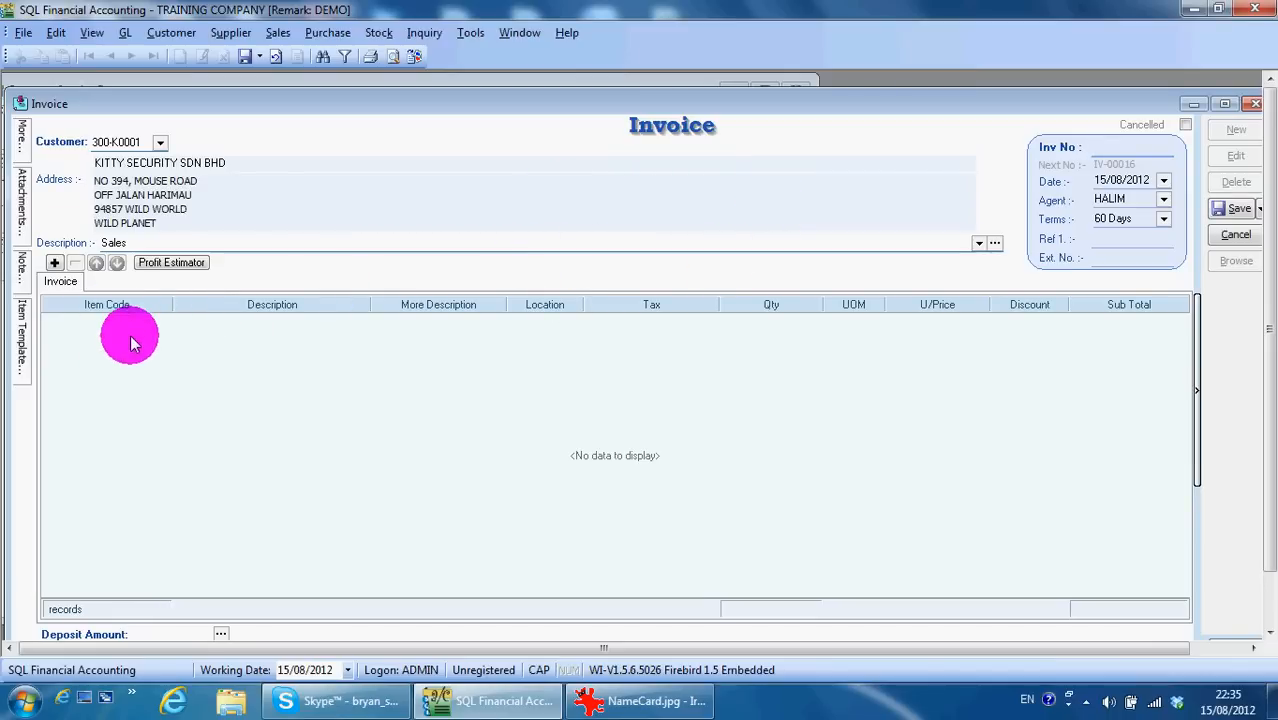
mouse_move(645, 125)
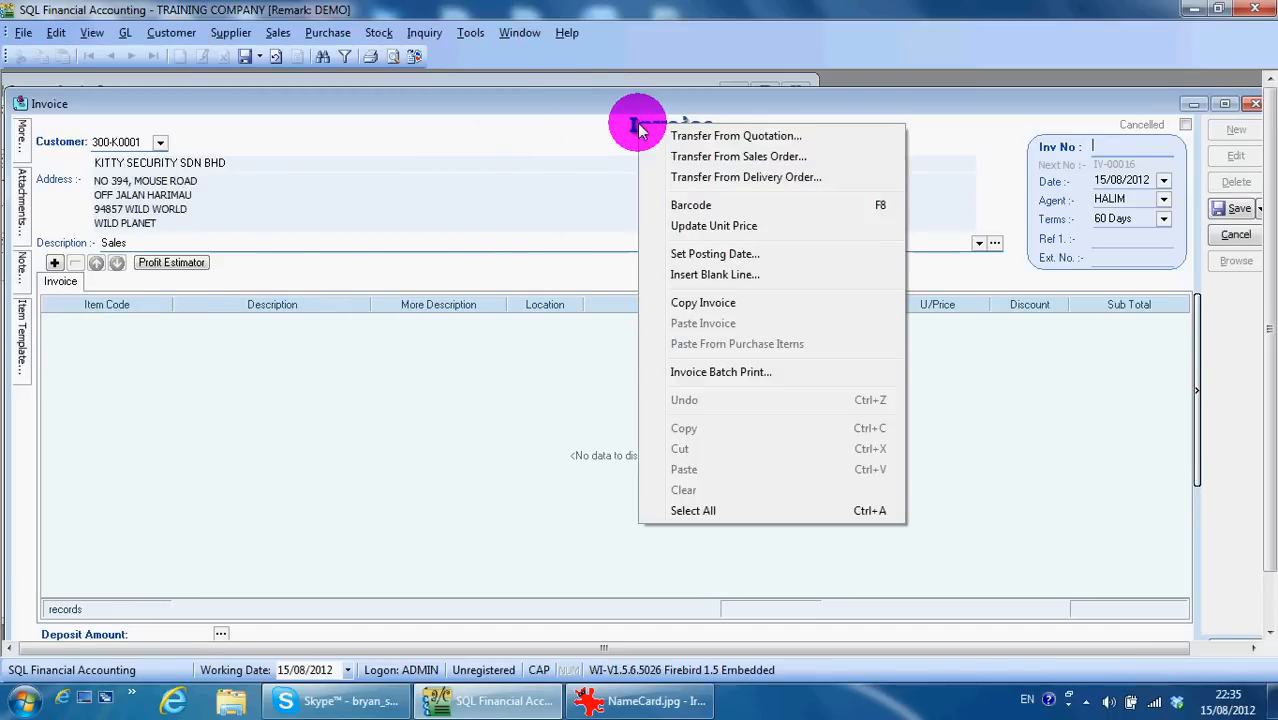
mouse_move(780, 140)
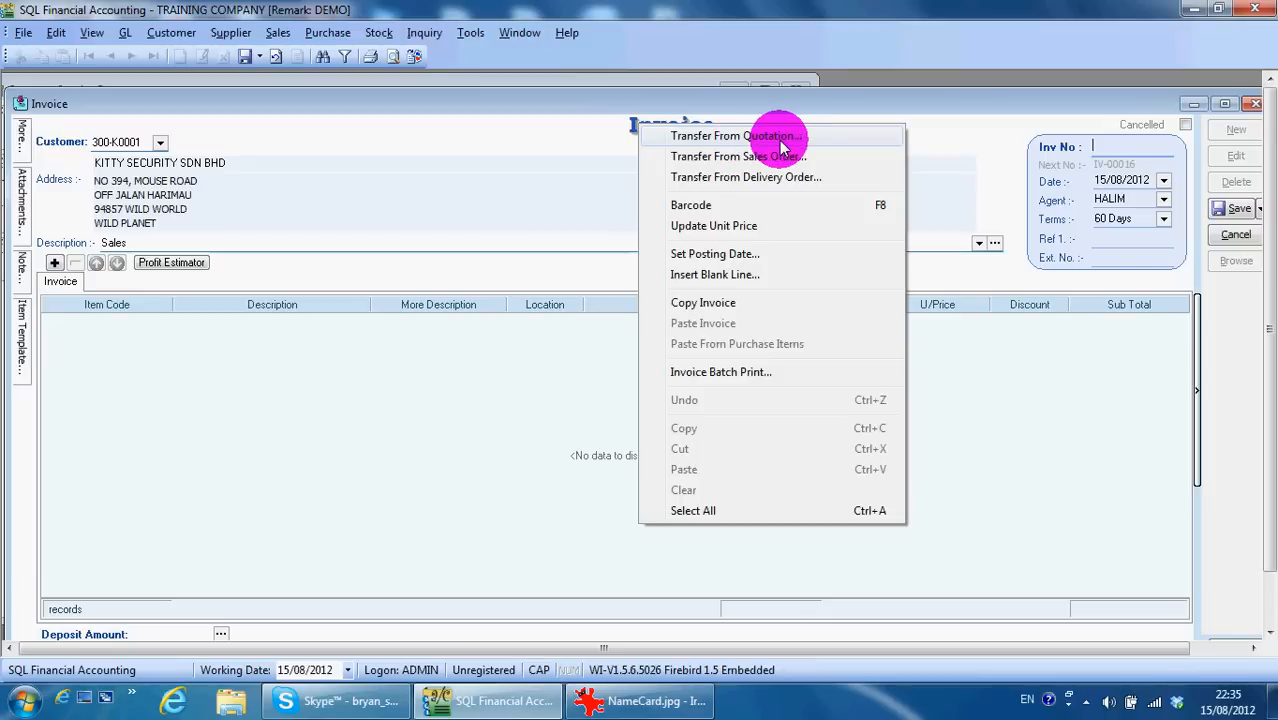
mouse_move(785, 177)
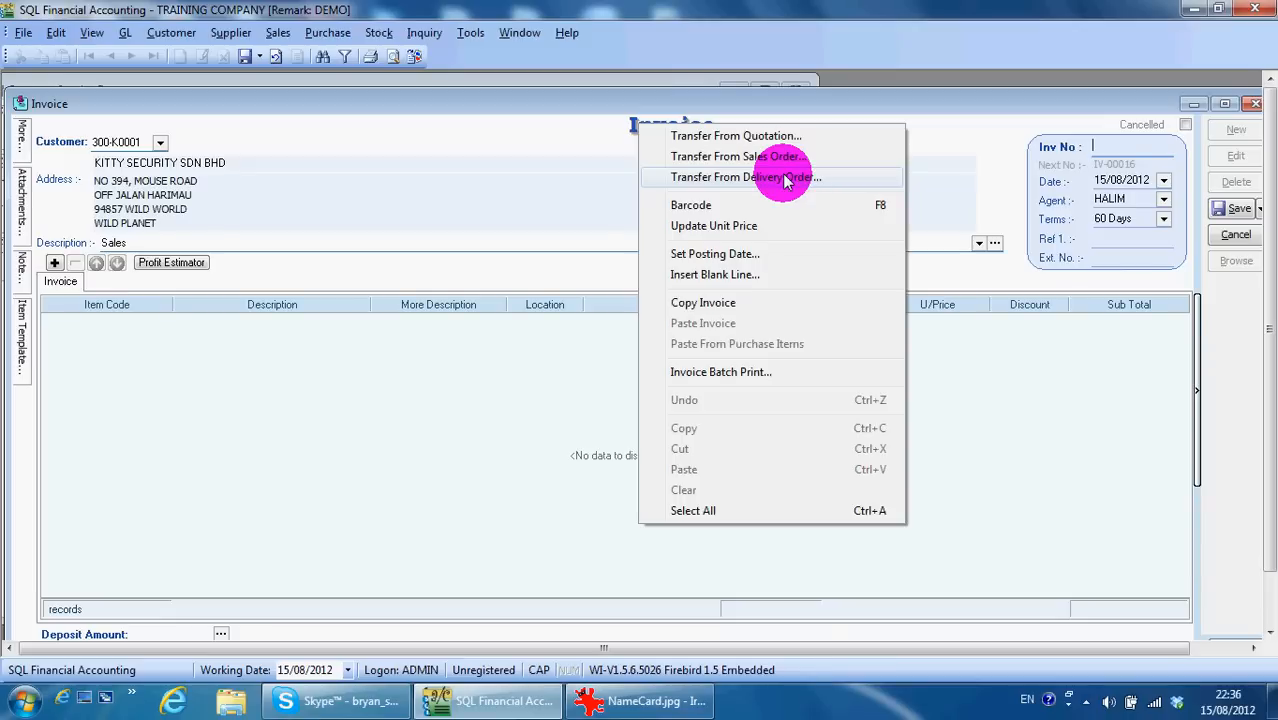
Transfer delivery order DO-00005's two items into the invoice, totalling 340.00
left_click(745, 177)
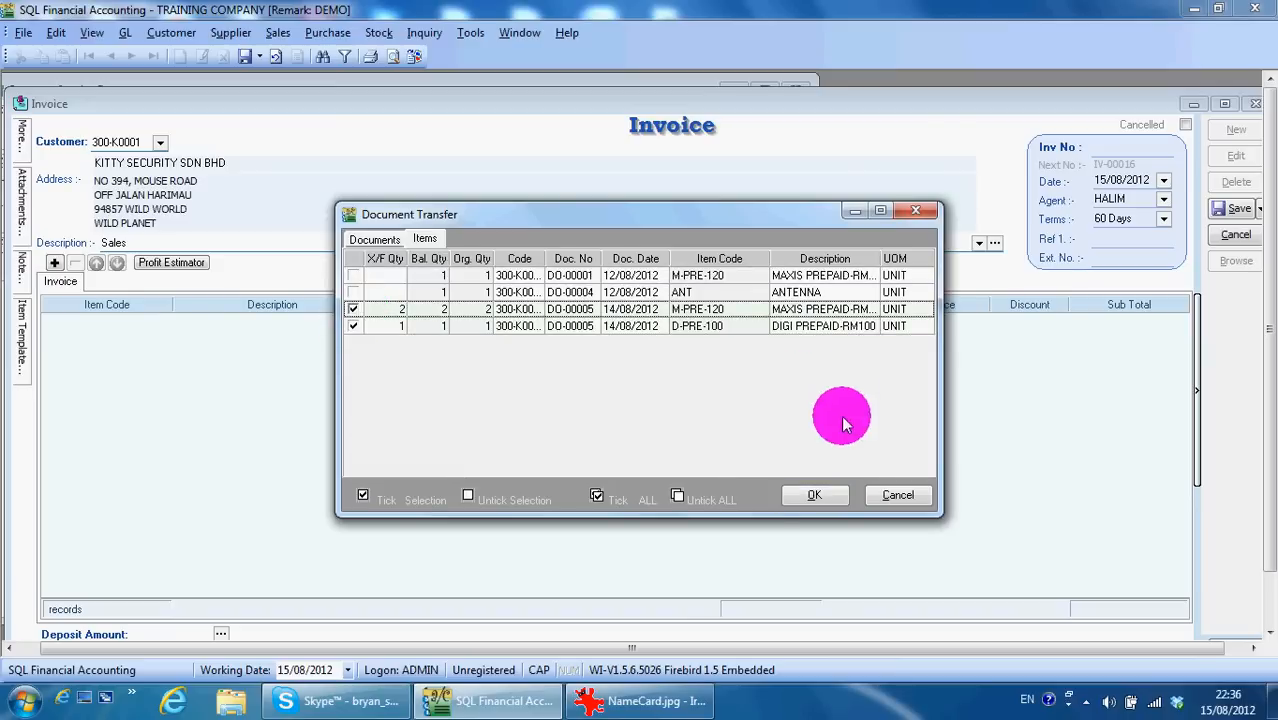
left_click(814, 495)
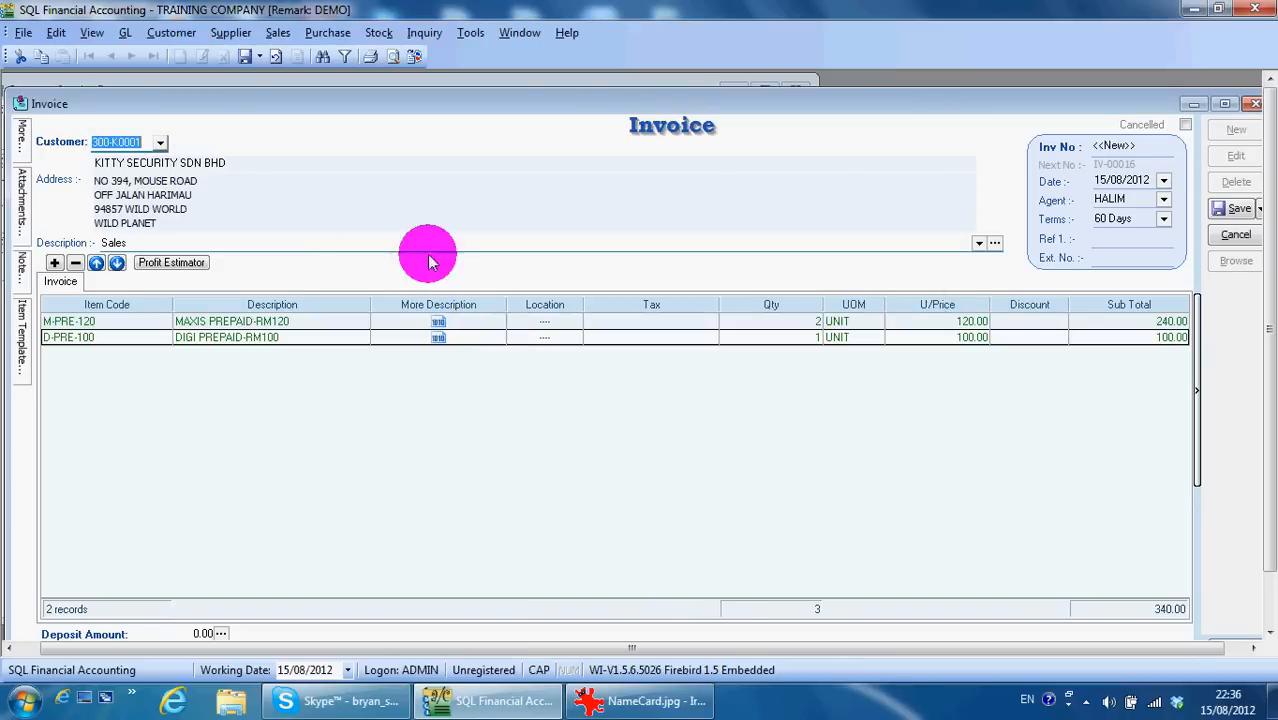
mouse_move(517, 304)
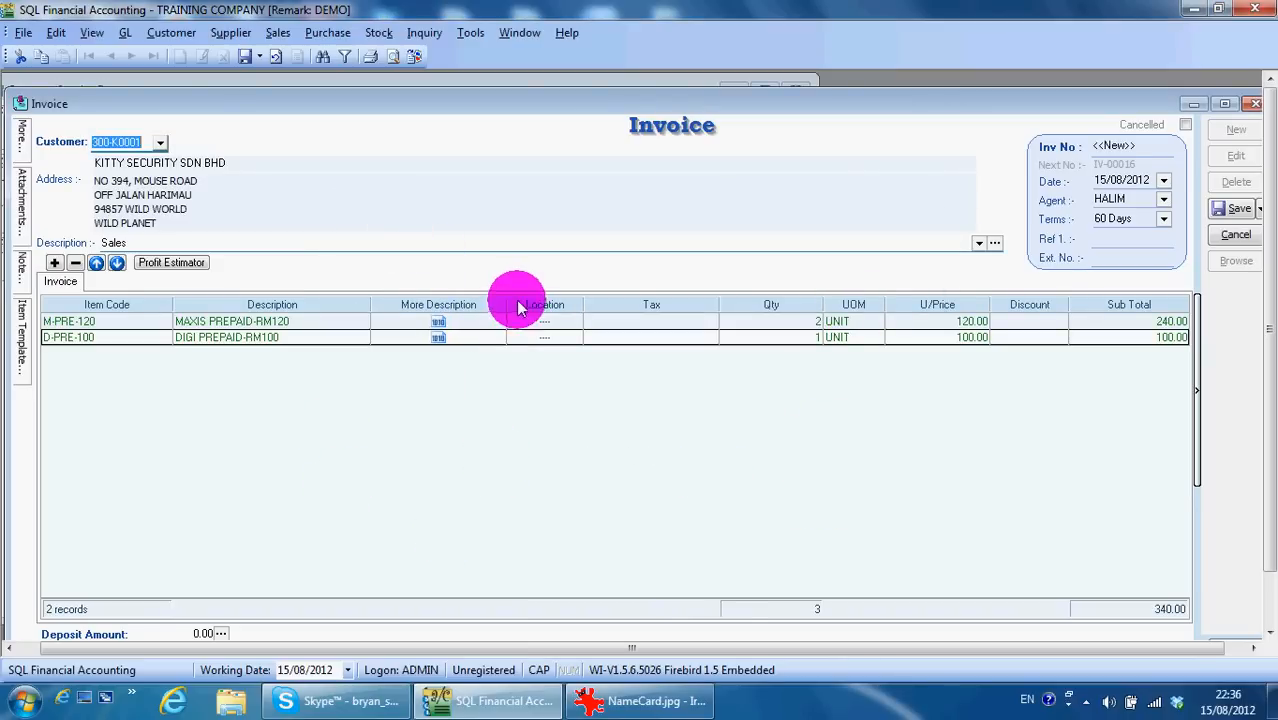
mouse_move(495, 328)
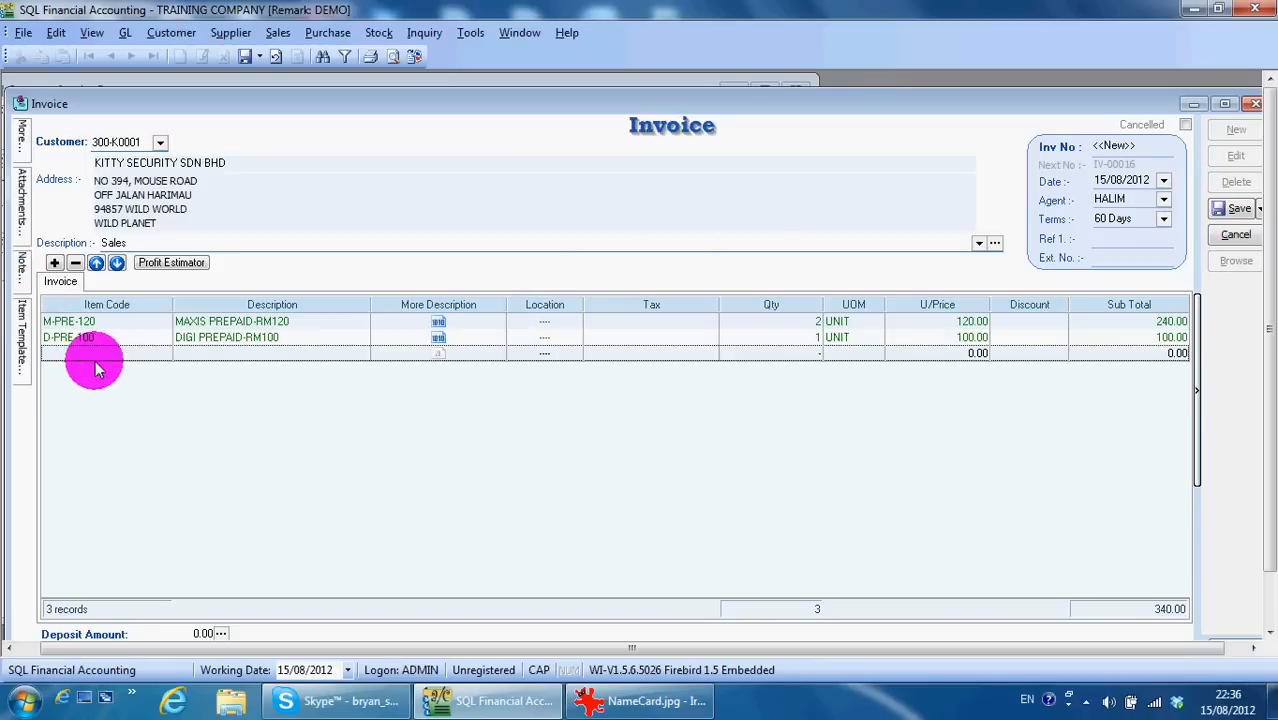
Add item 8752/060/0793 at 10.00 as a third line and give the first item extra description text
left_click(100, 353)
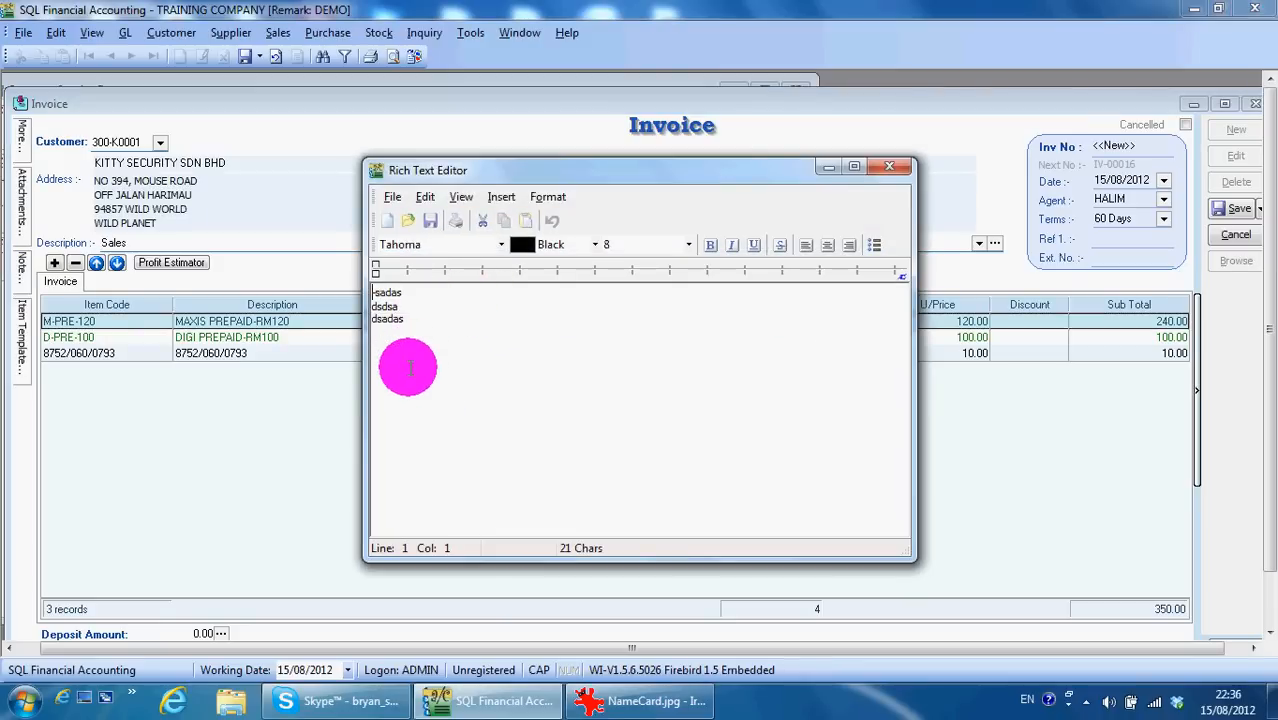
mouse_move(401, 409)
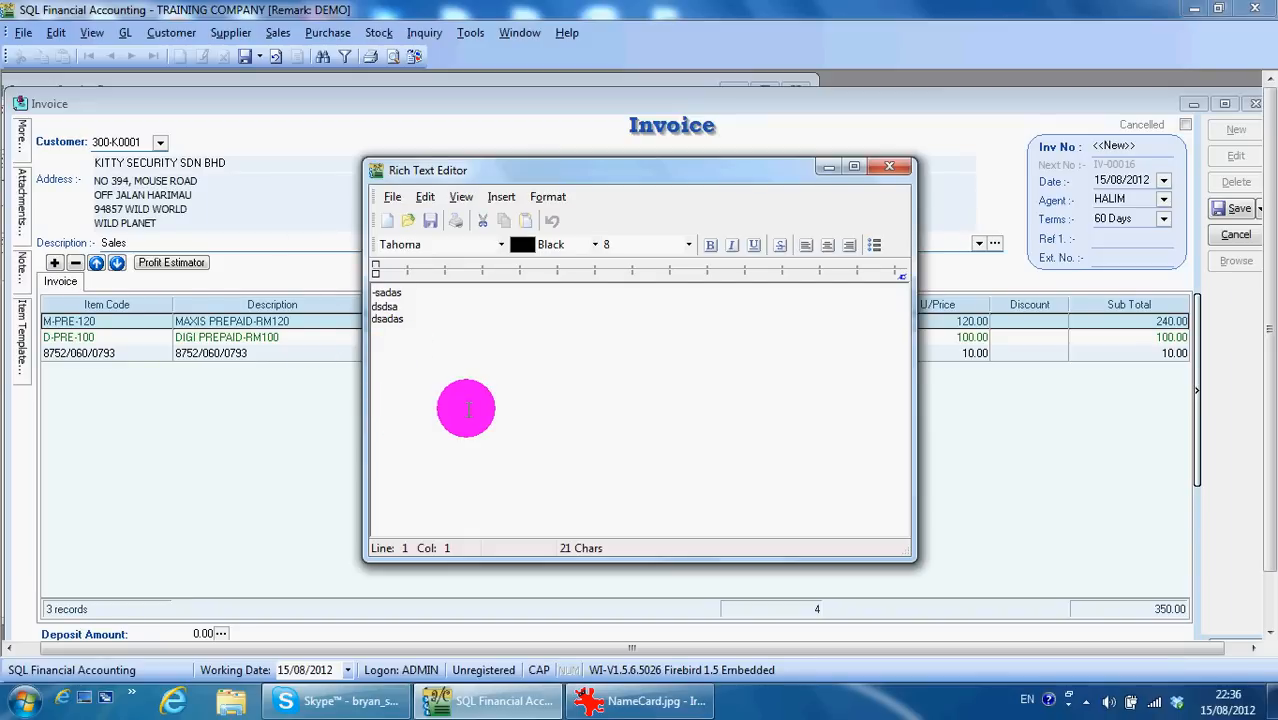
left_click(885, 166)
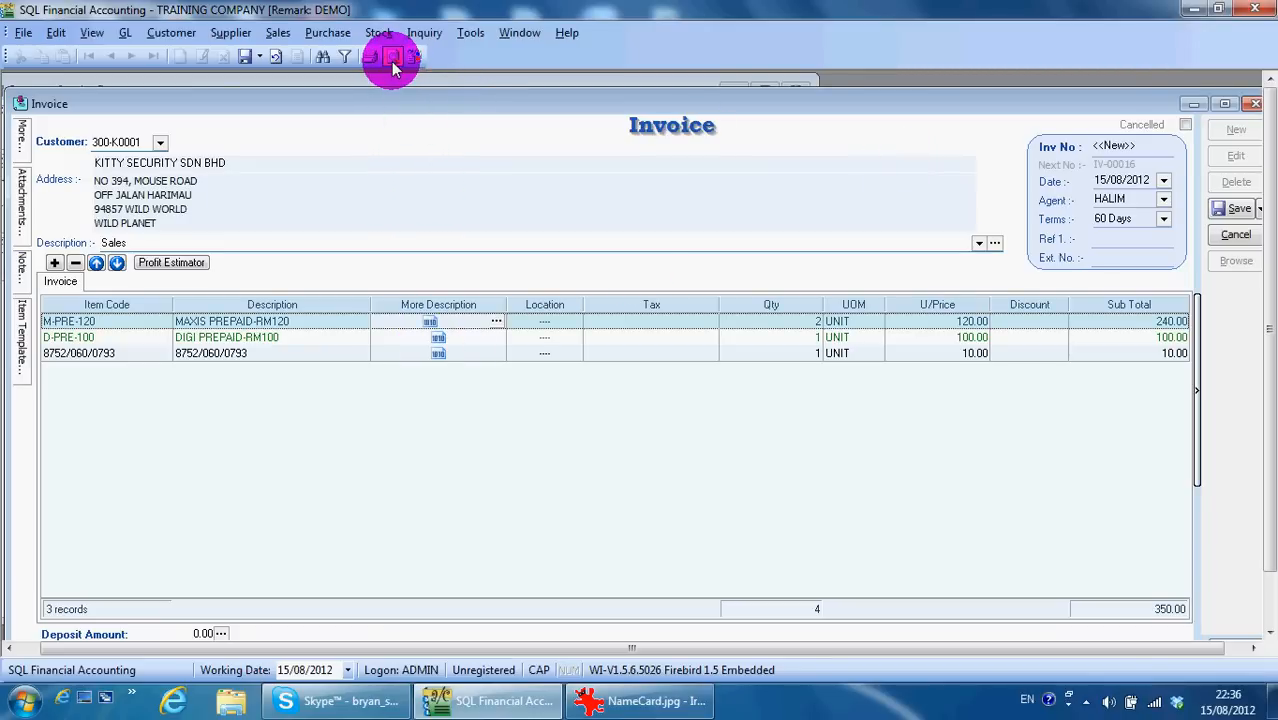
Preview the invoice with a report layout and close the failed preview
left_click(387, 58)
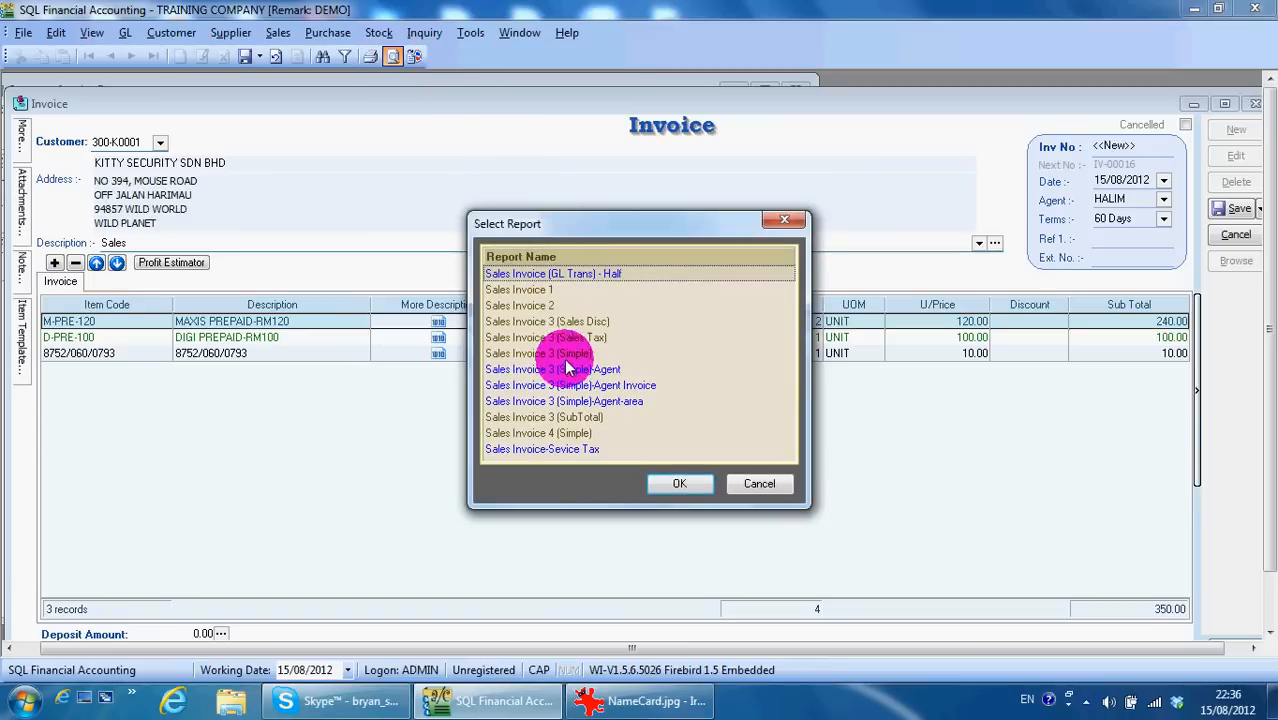
left_click(759, 484)
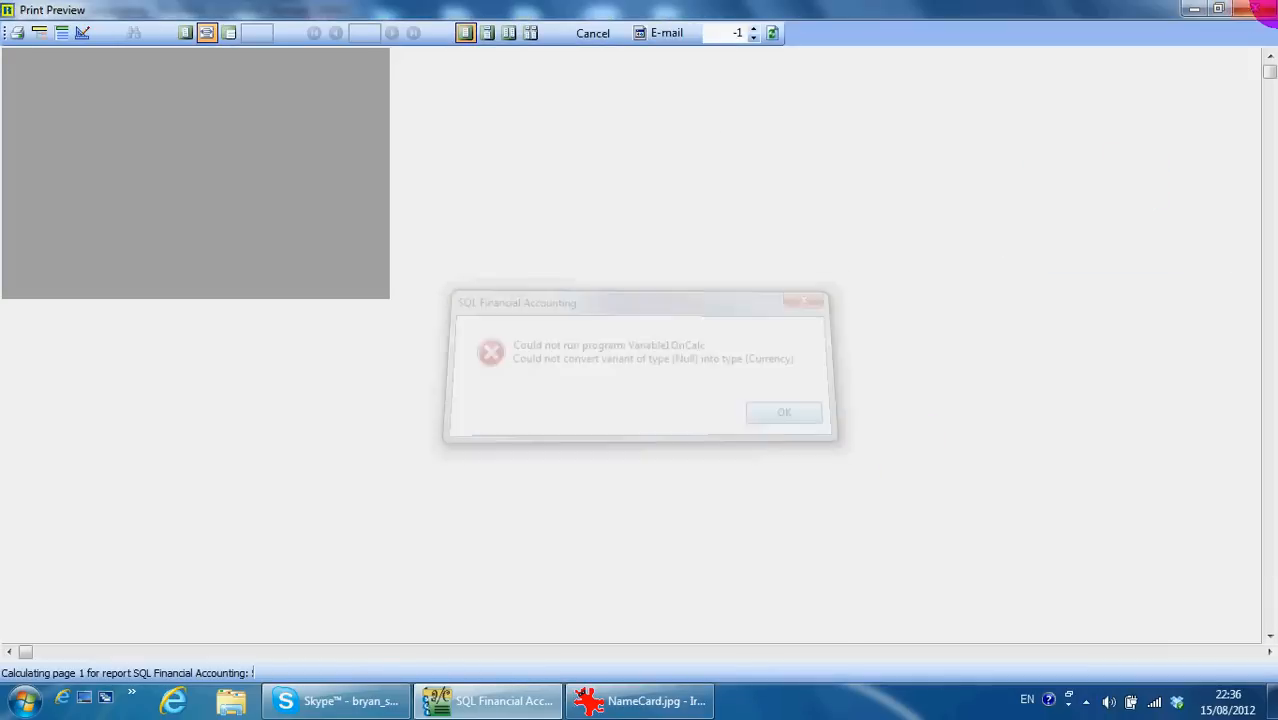
left_click(784, 412)
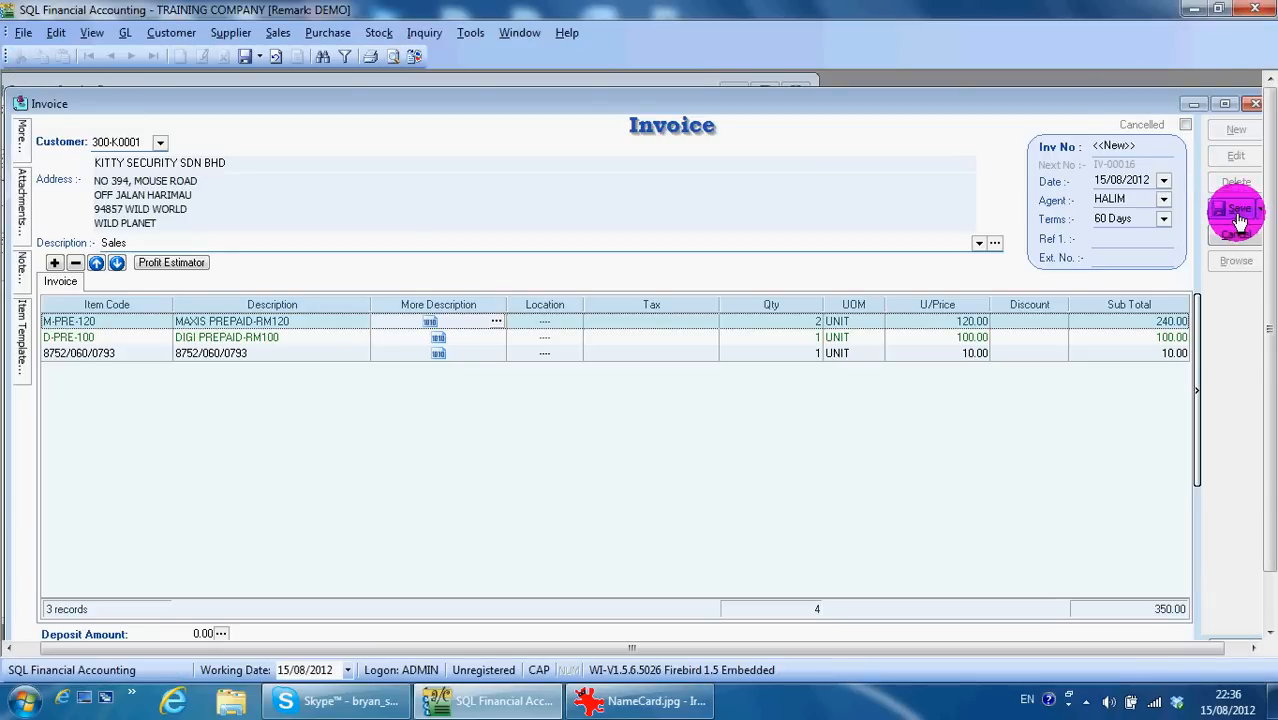
Save the invoice as IV-00016 at 350.00 and bring up its print preview
left_click(1238, 209)
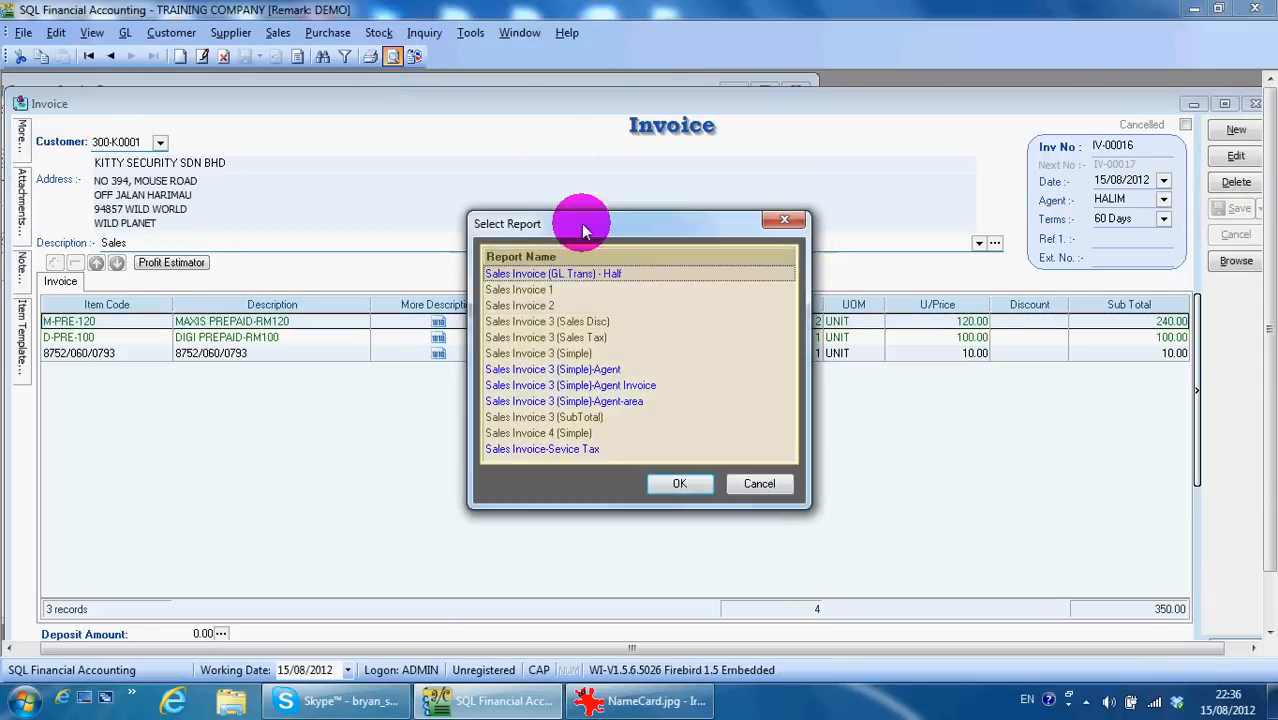
left_click(759, 483)
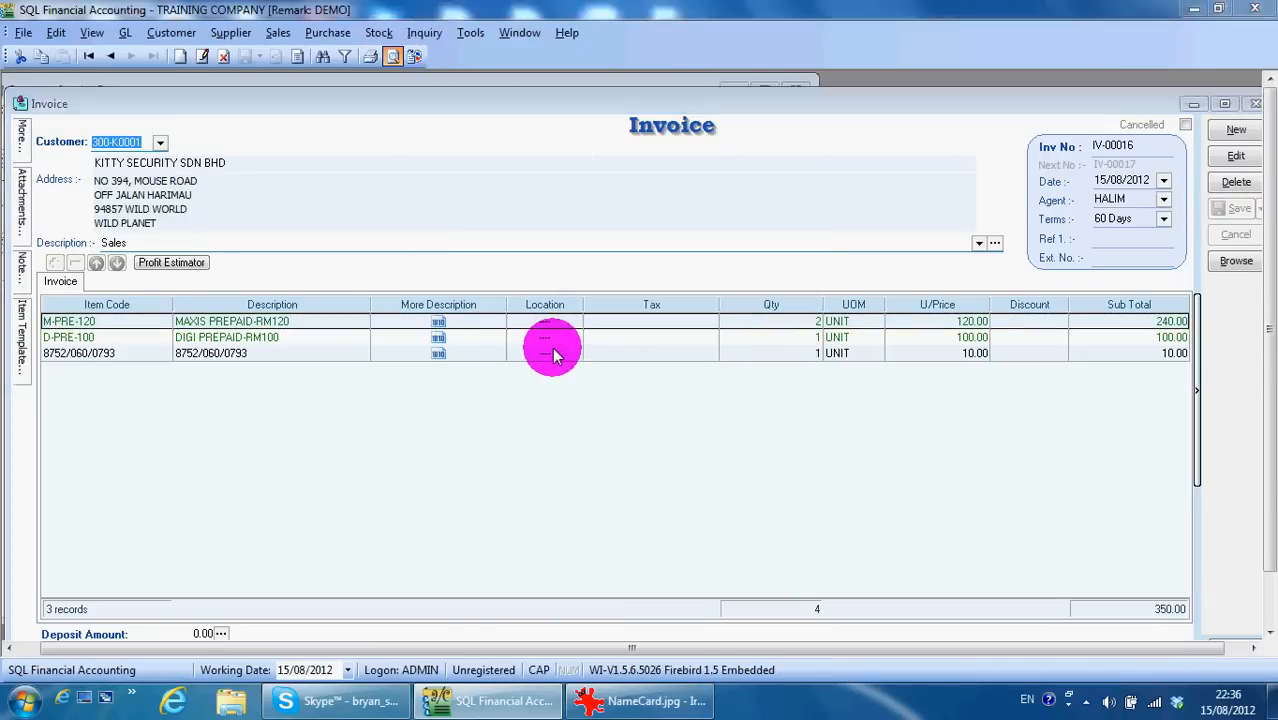
left_click(380, 56)
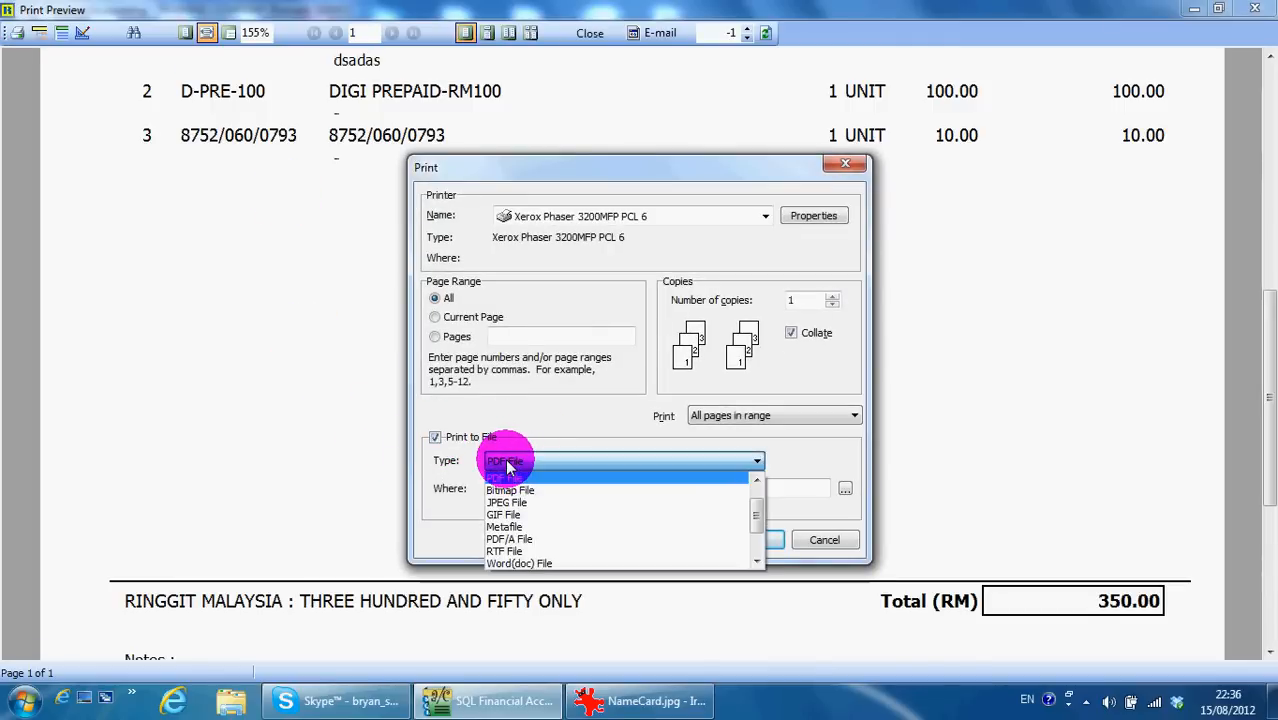
Print the invoice to file as PDF (Report.pdf), then close the preview to return to the invoice list
left_click(505, 461)
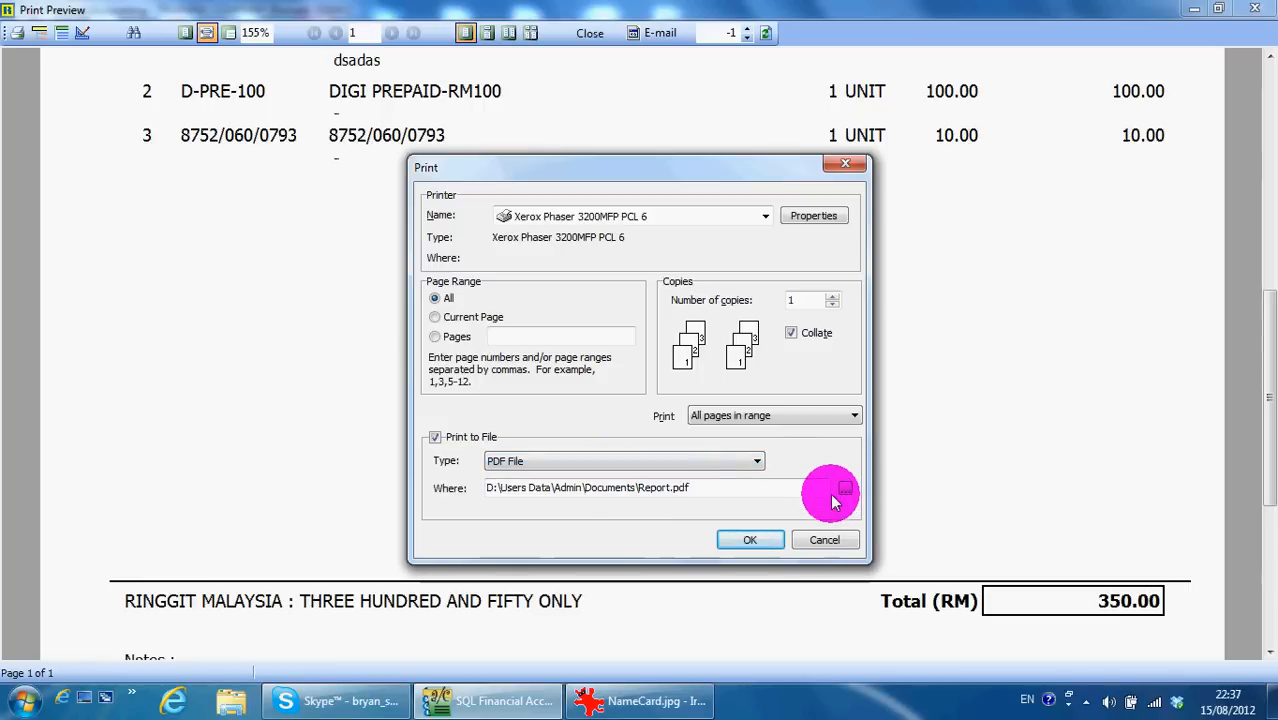
mouse_move(843, 487)
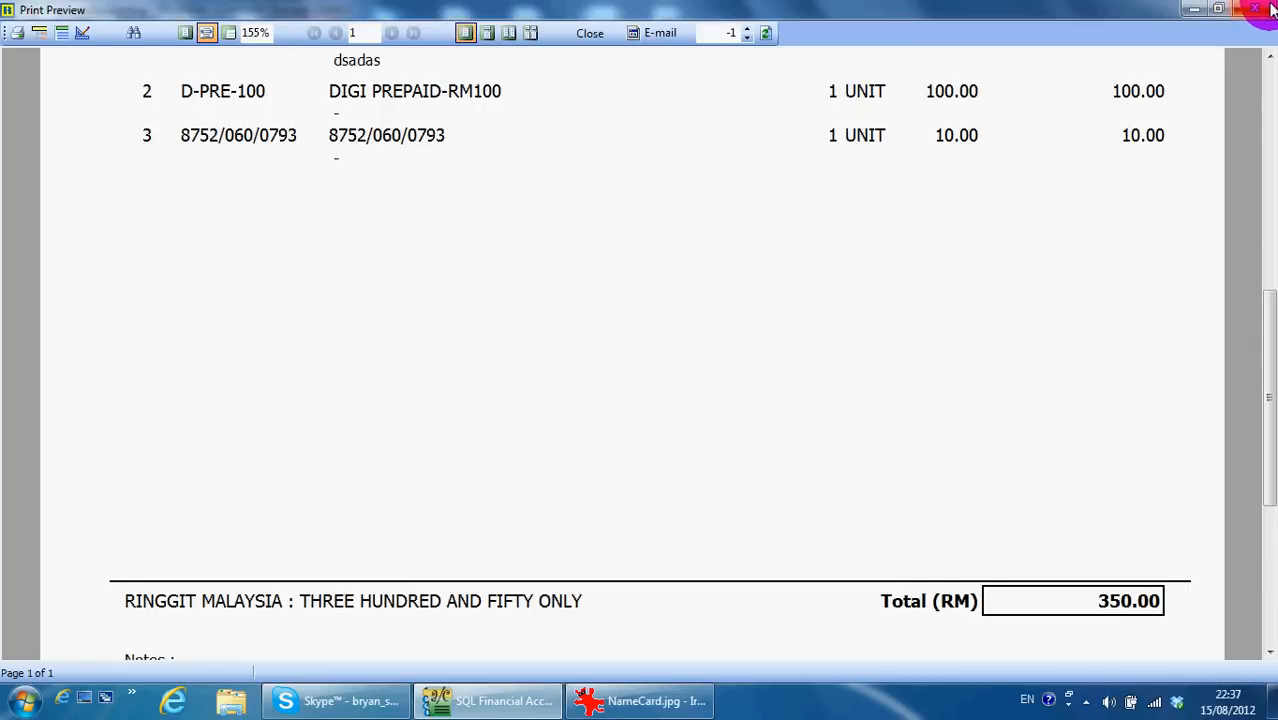
left_click(589, 32)
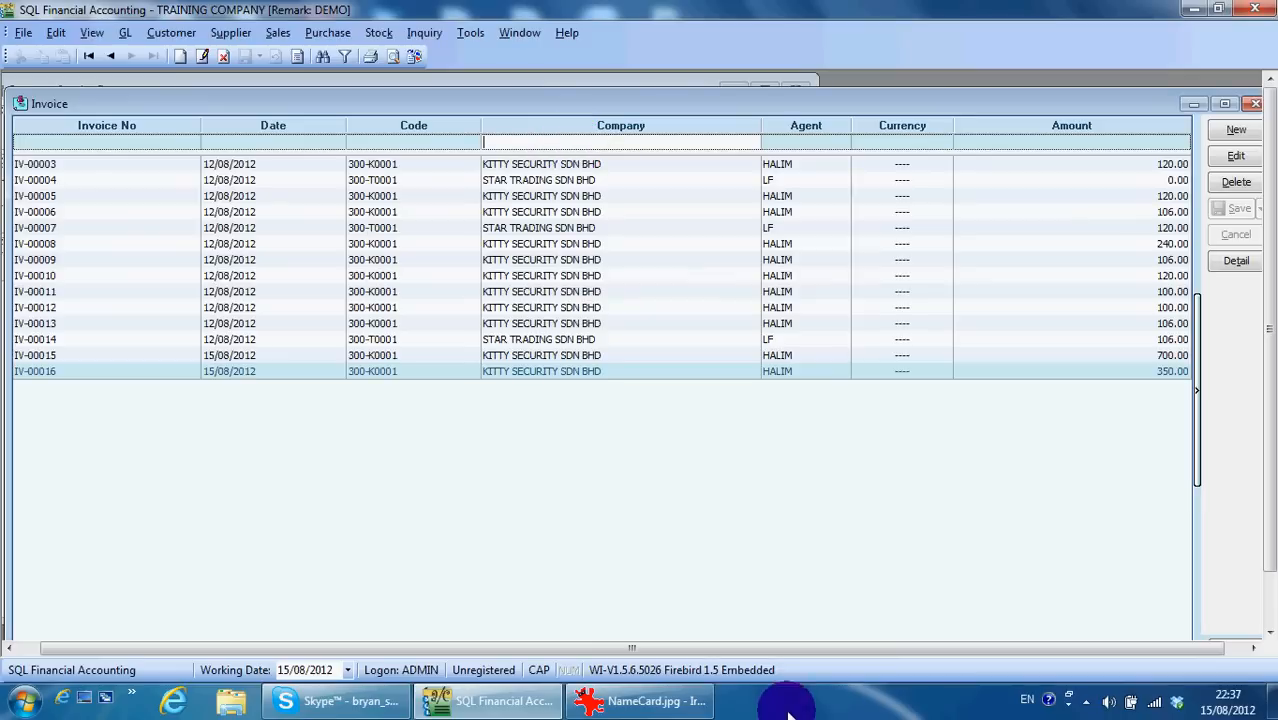
type("KI")
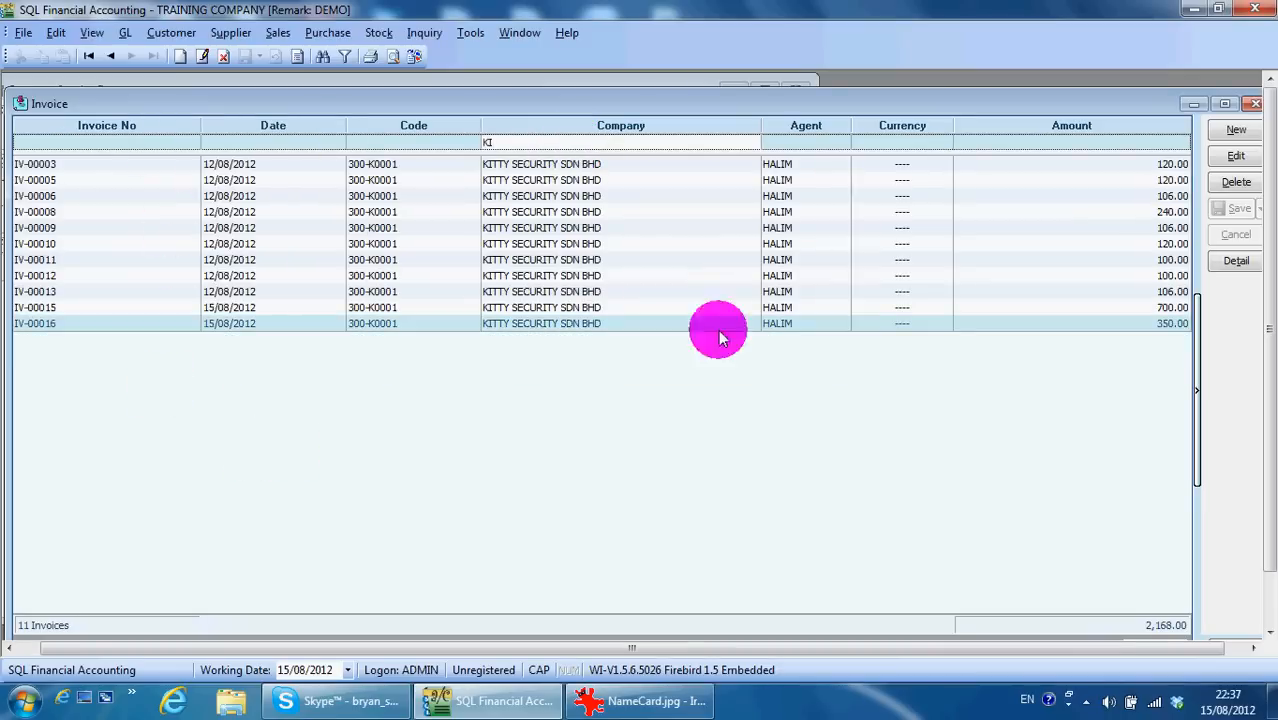
mouse_move(290, 252)
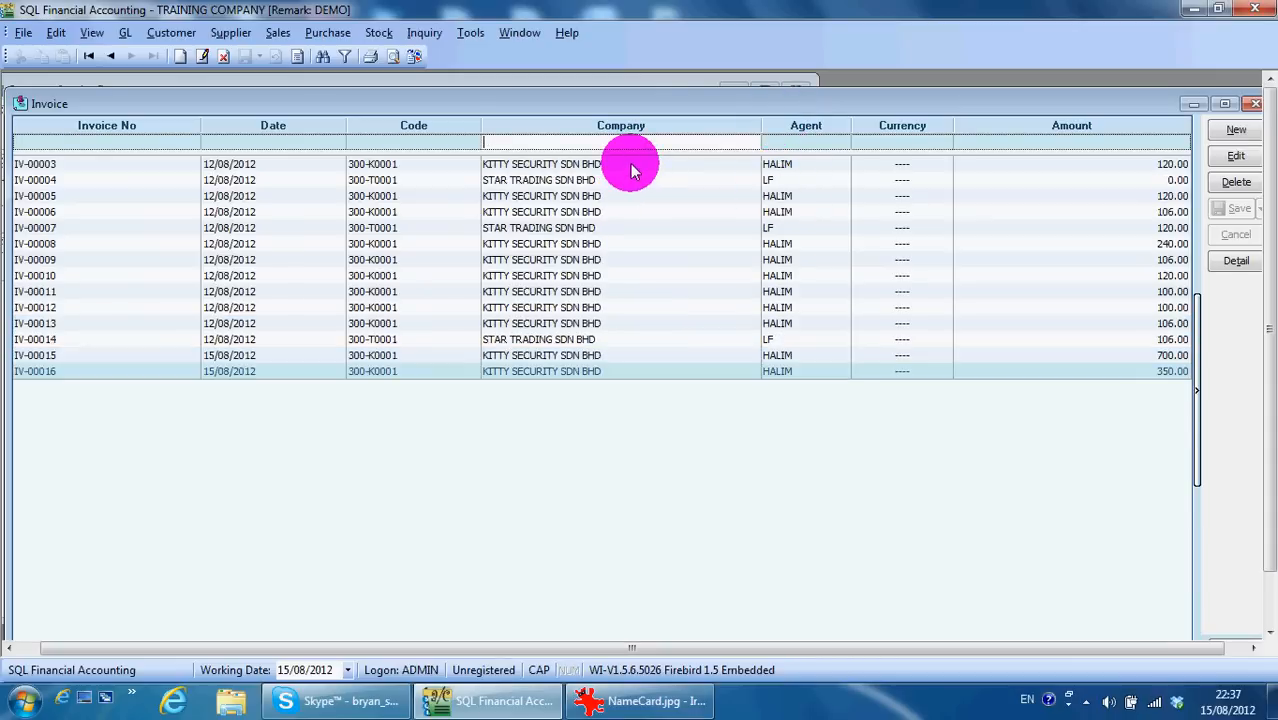
mouse_move(557, 95)
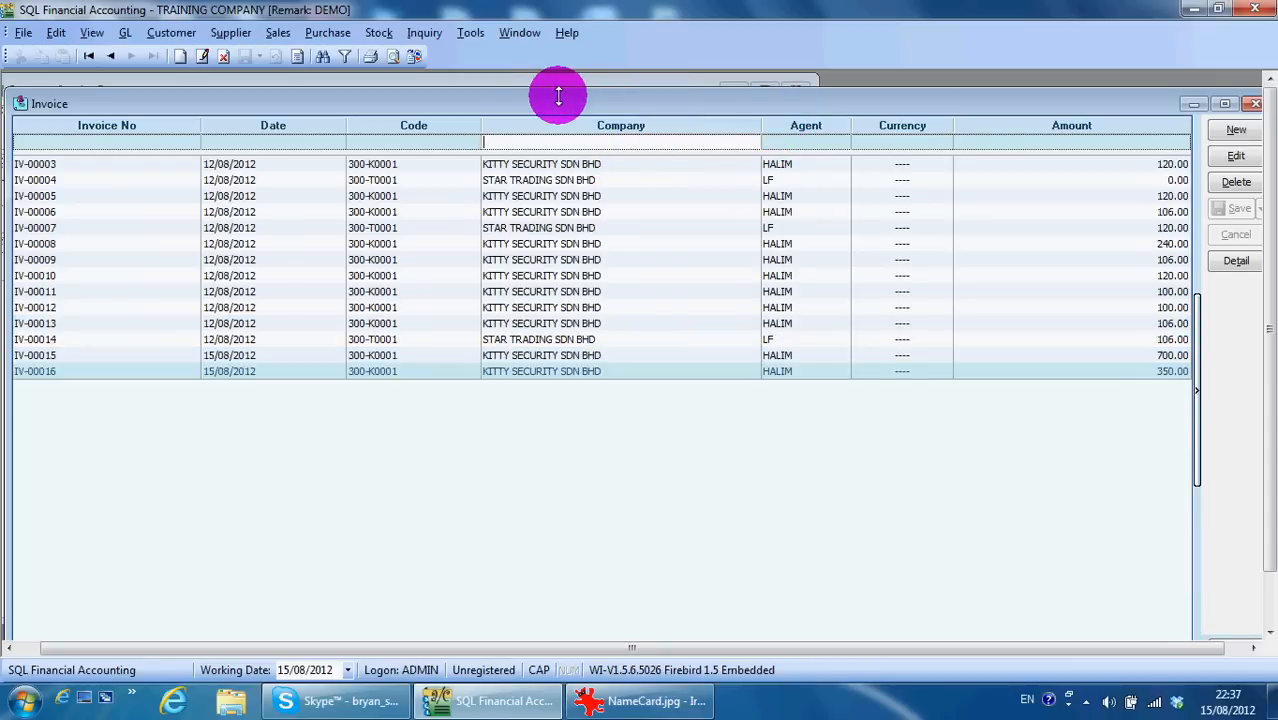
mouse_move(783, 128)
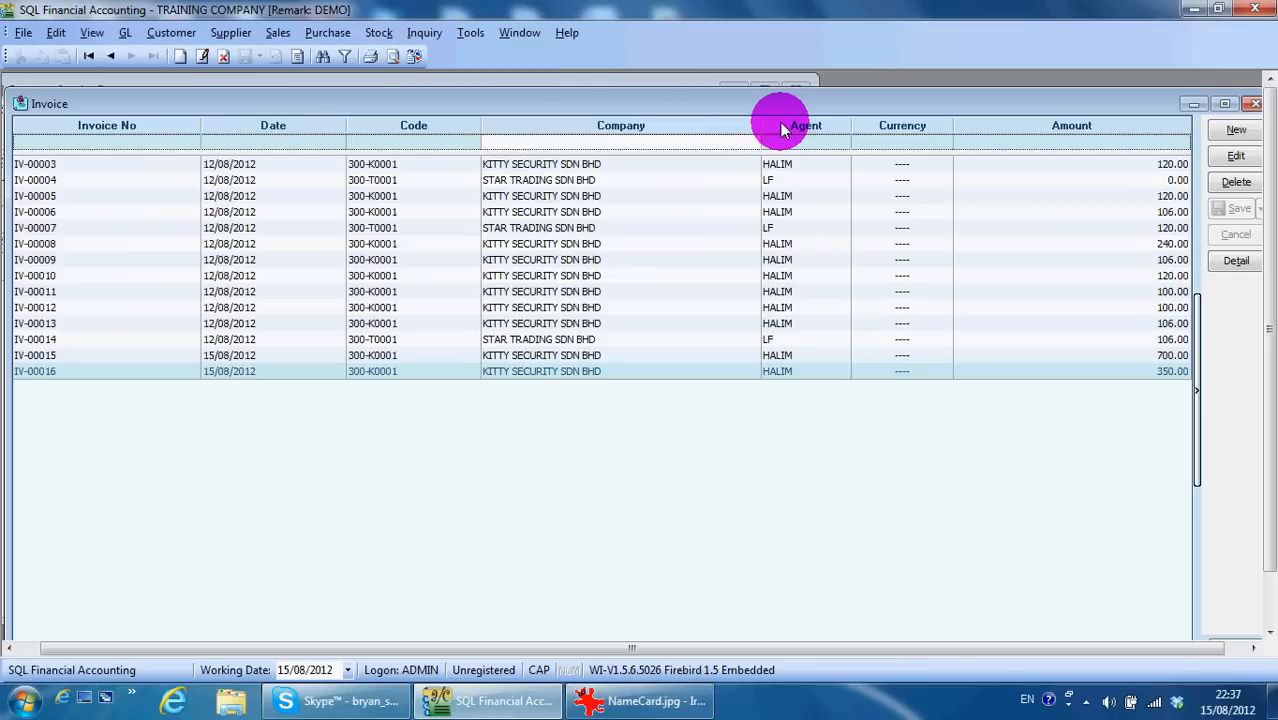
Use the Field Chooser to add a Fax column showing each customer's fax number in the invoice list
right_click(806, 125)
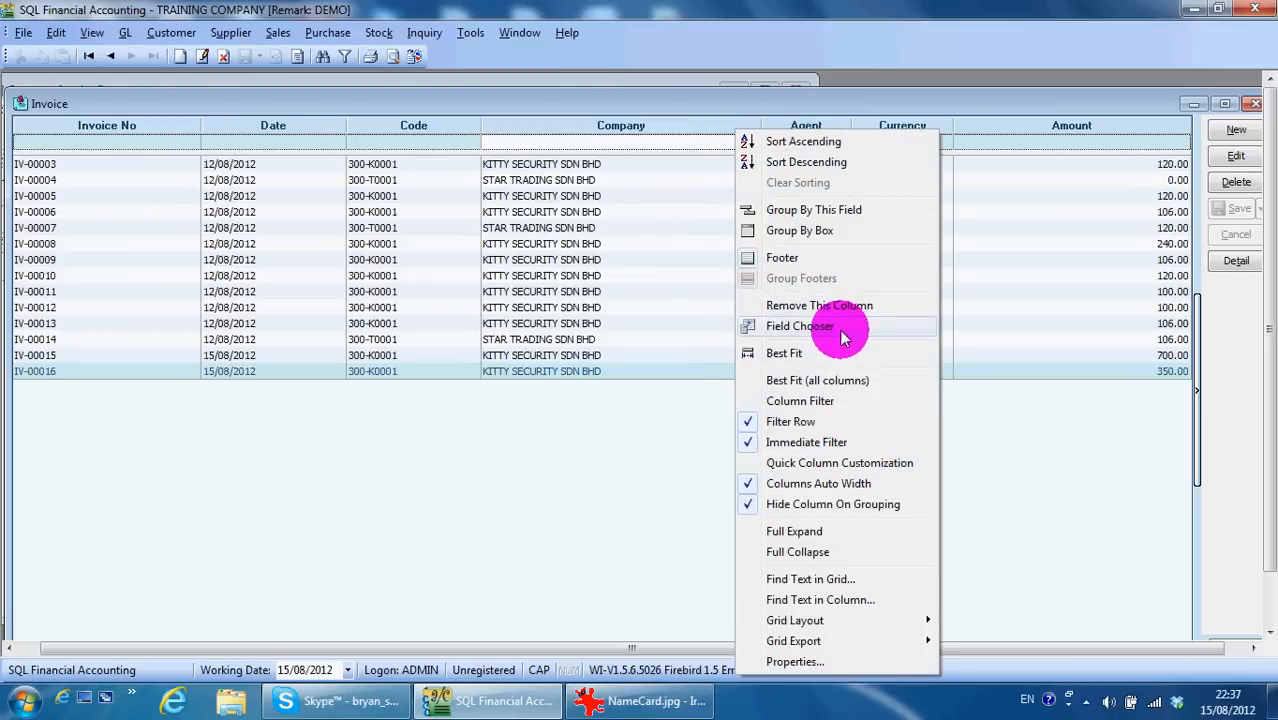
left_click(800, 326)
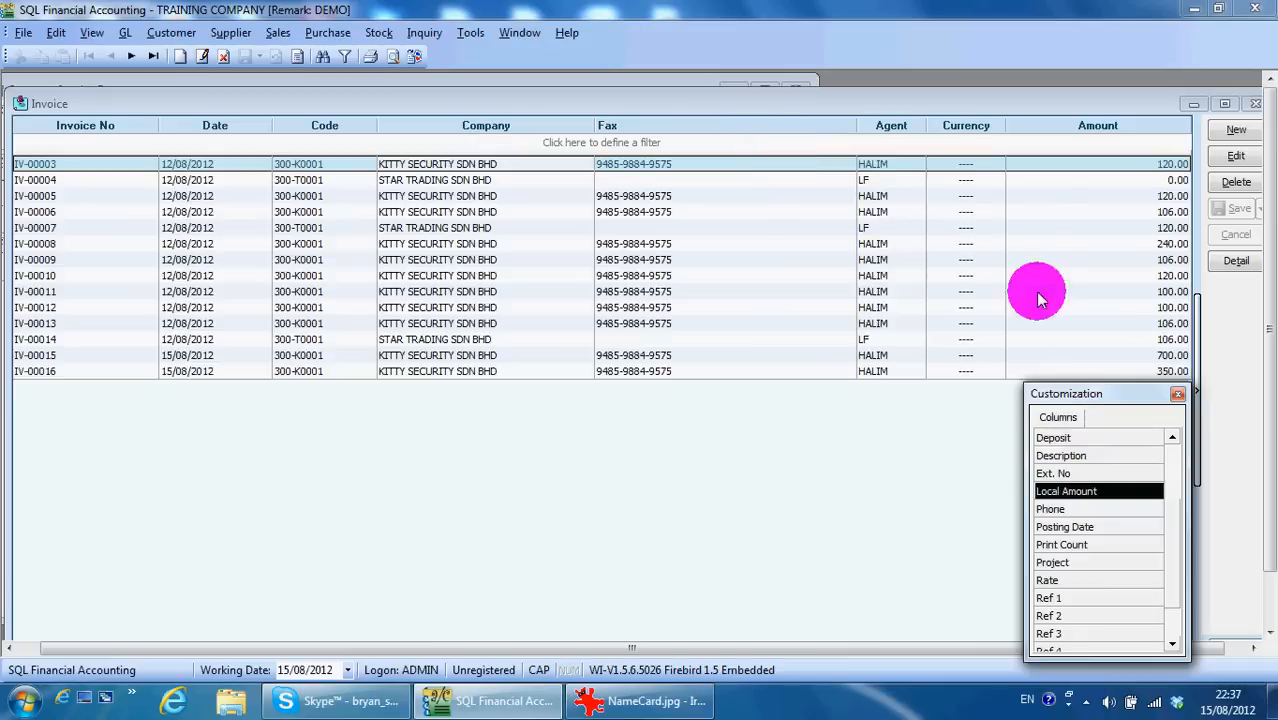
right_click(702, 135)
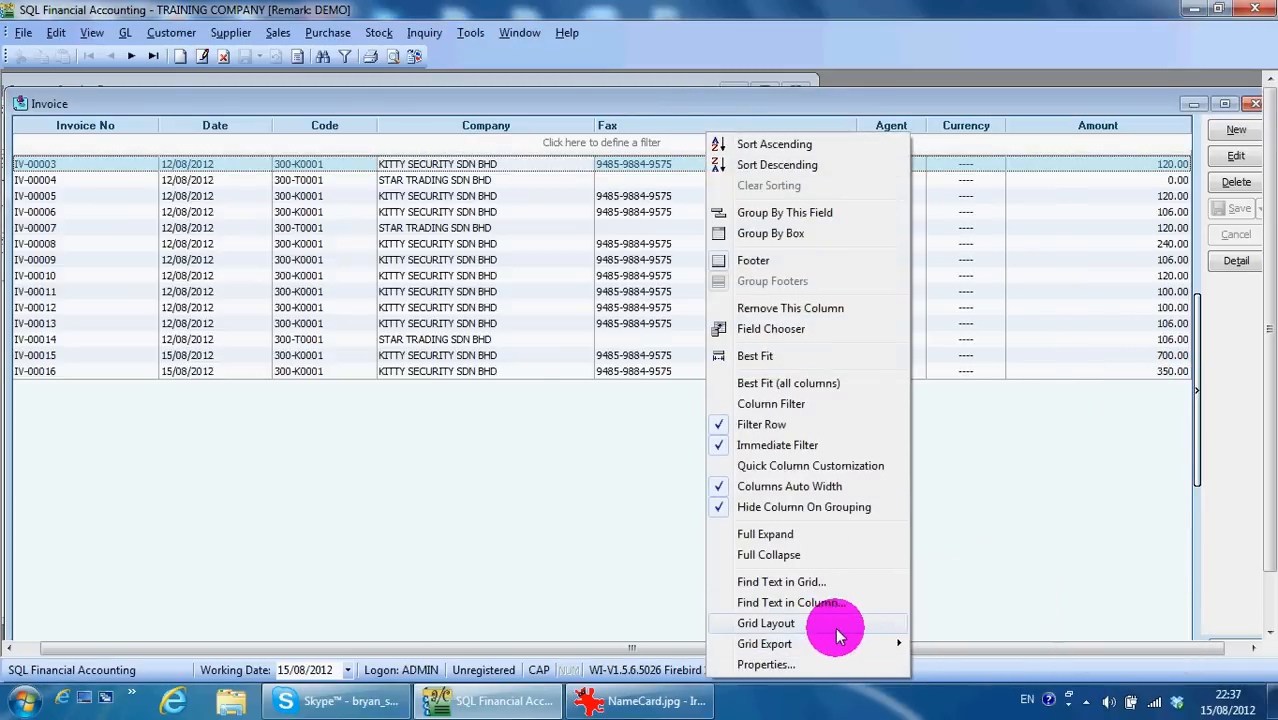
Save the column arrangement as the default ADMIN grid layout
left_click(765, 623)
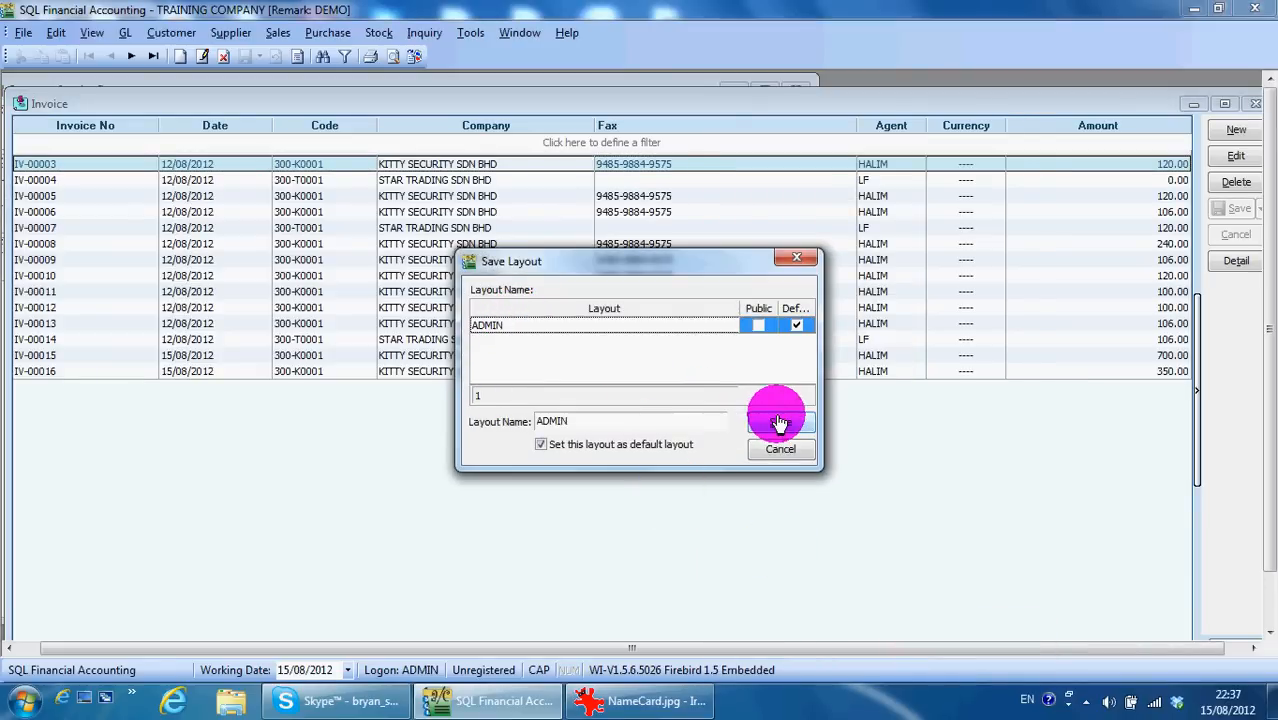
left_click(780, 421)
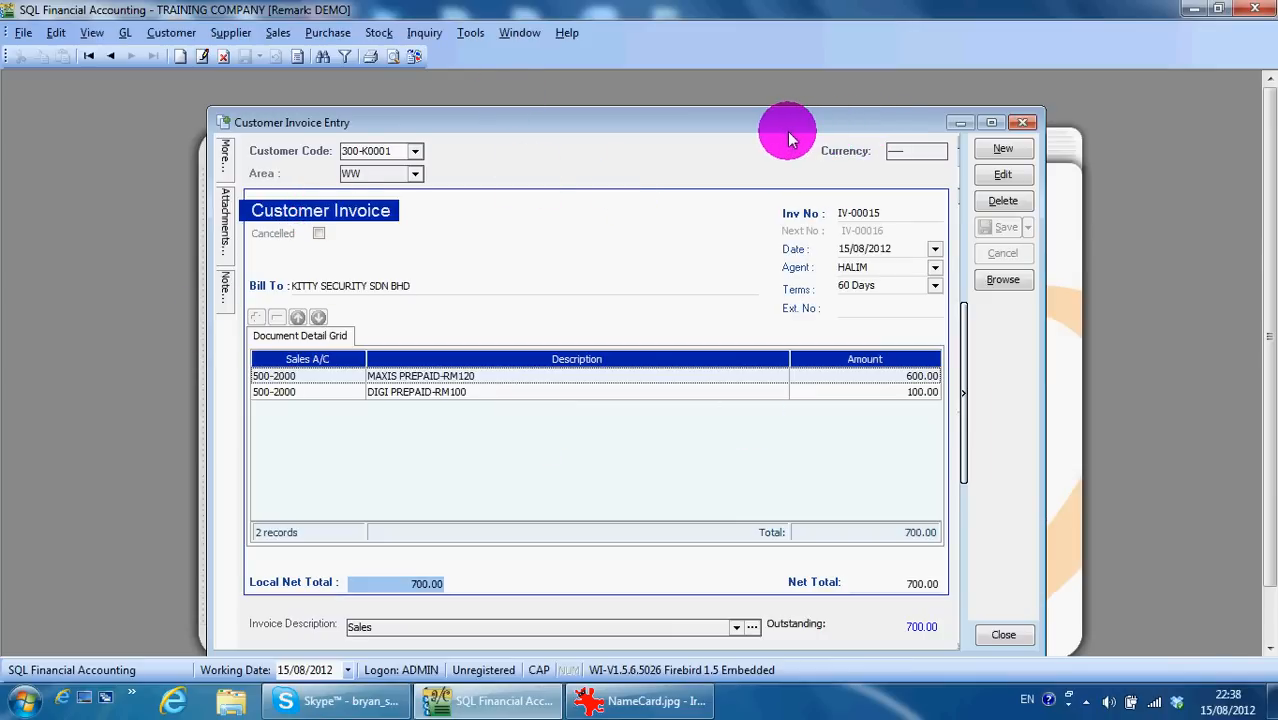
Bring the NameCard.jpg business card image forward in IrfanView from the taskbar
left_click(650, 700)
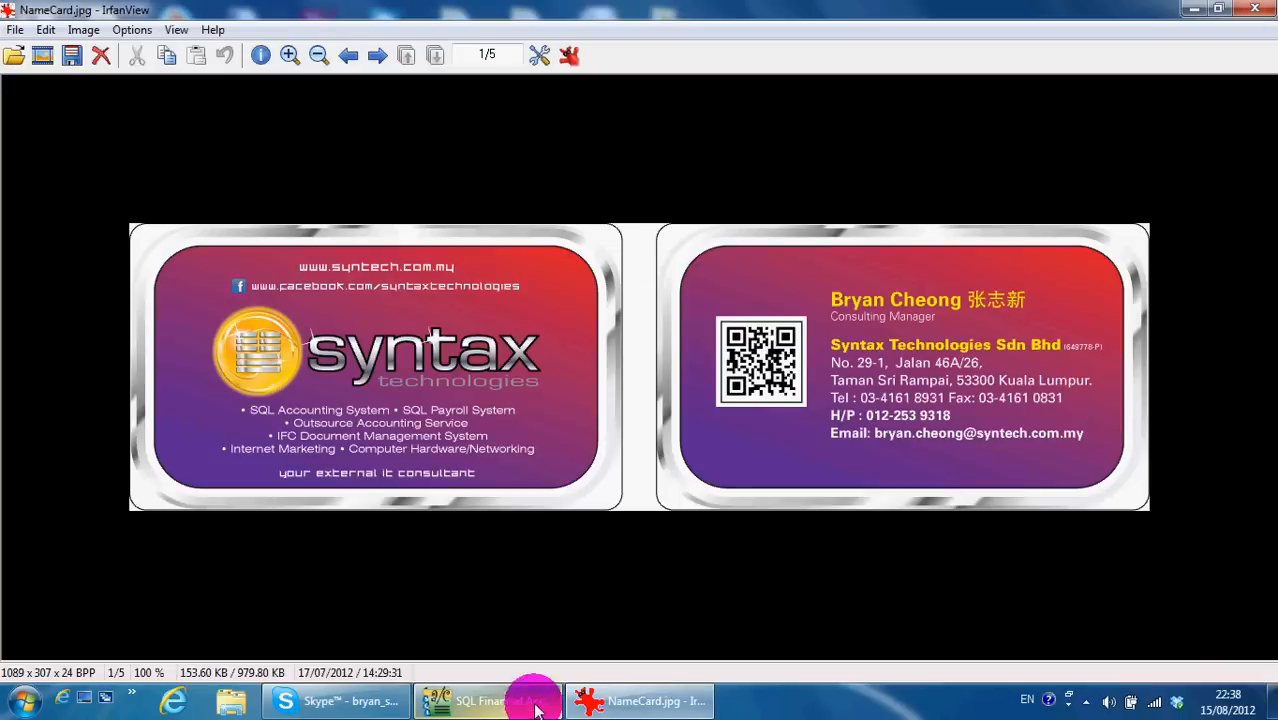